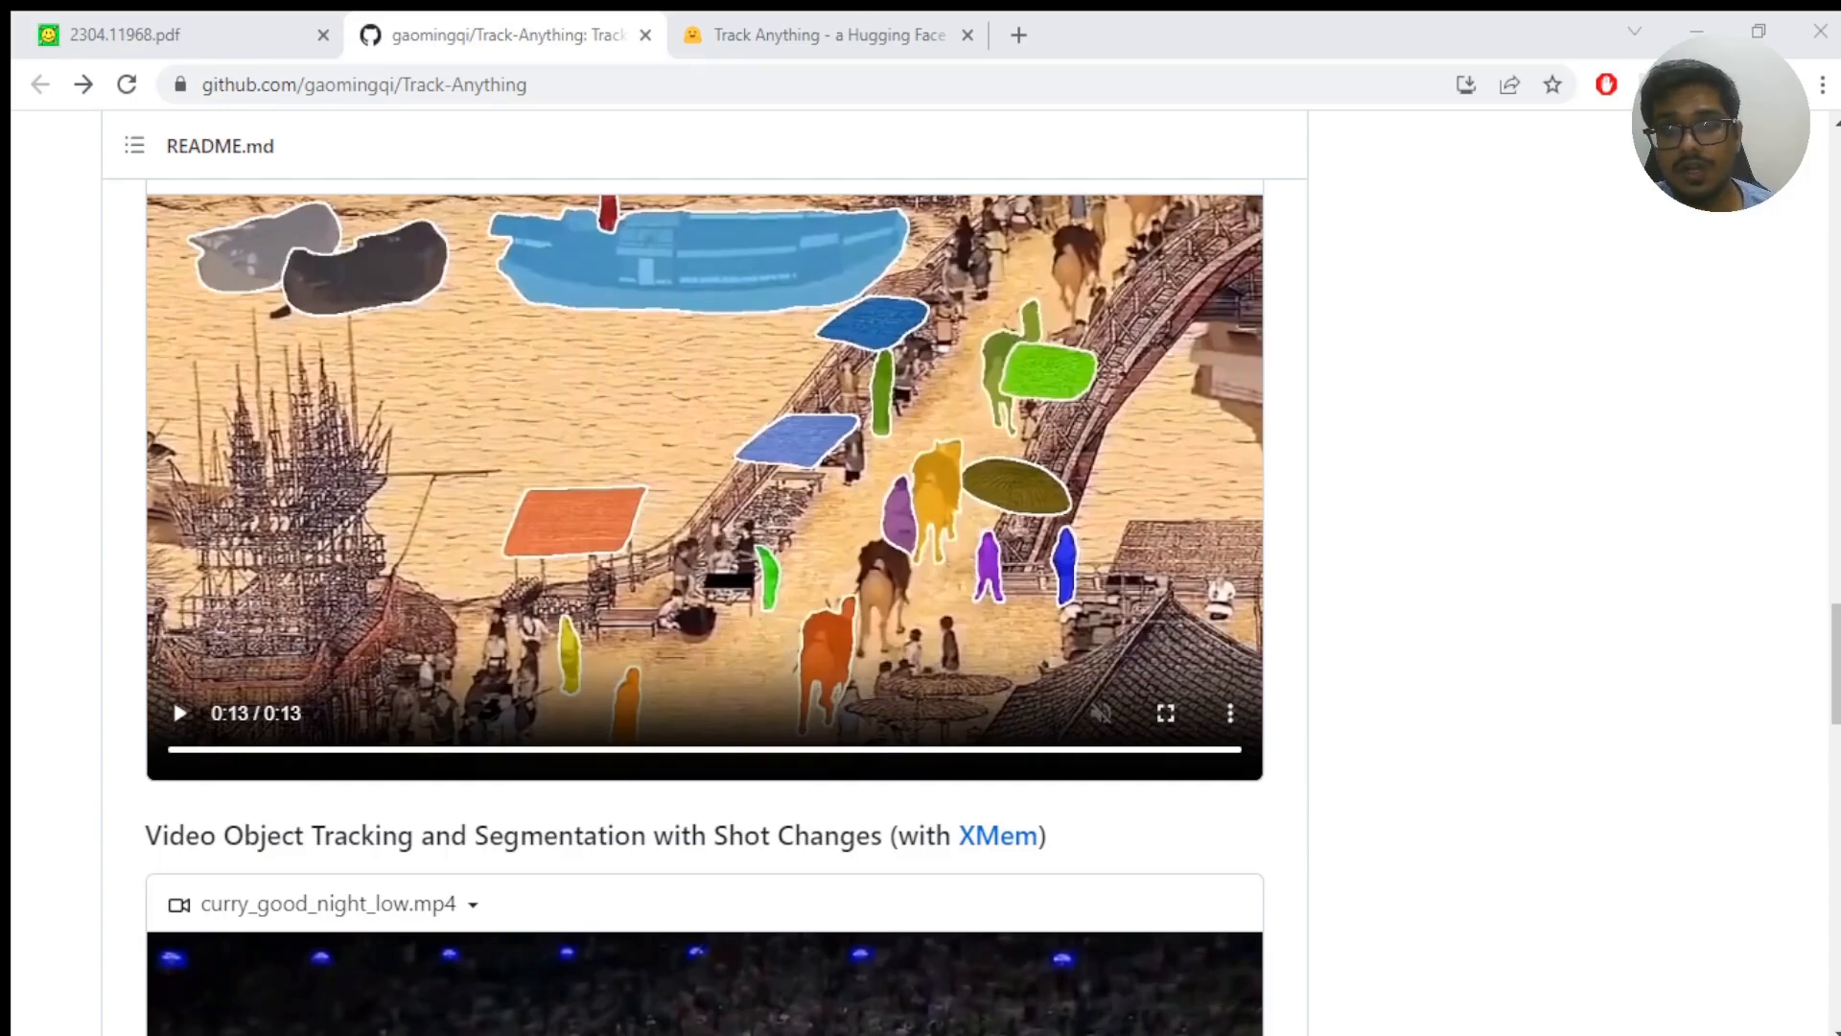
Switch to the 2304.11968.pdf tab showing the Track Anything paper's first page.
left_click(176, 34)
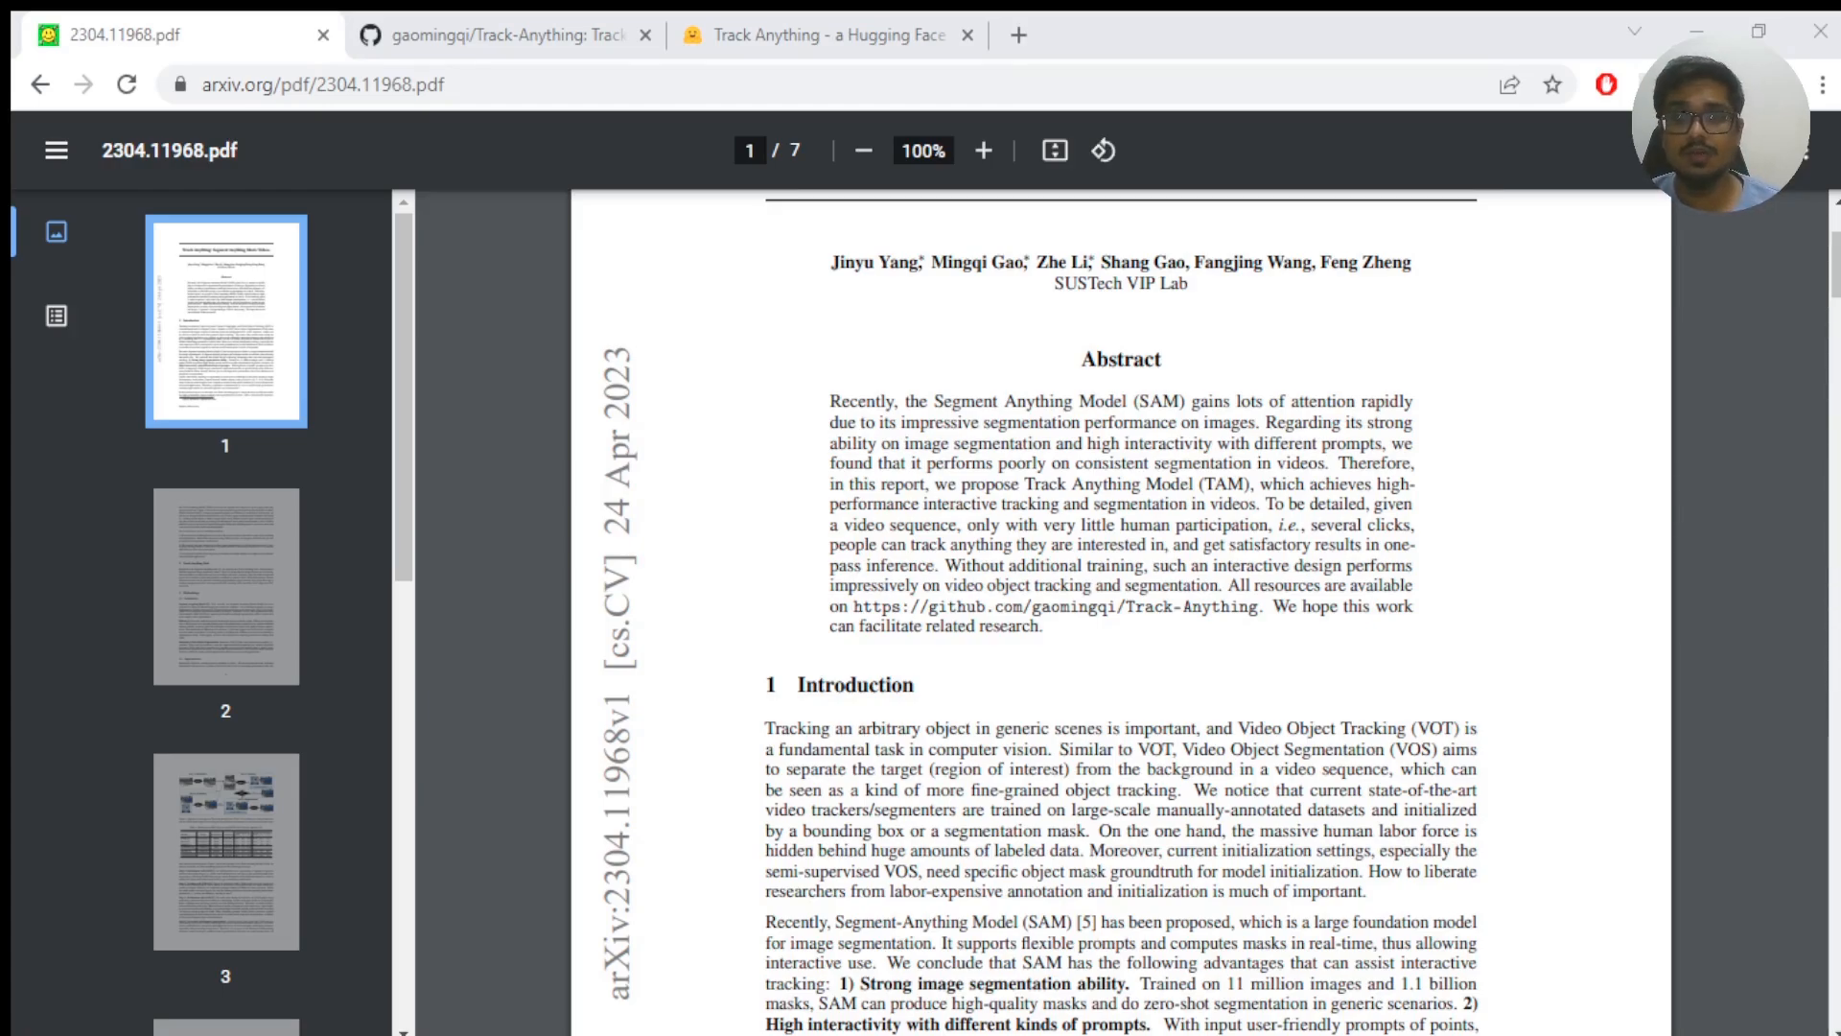
mouse_move(1251, 544)
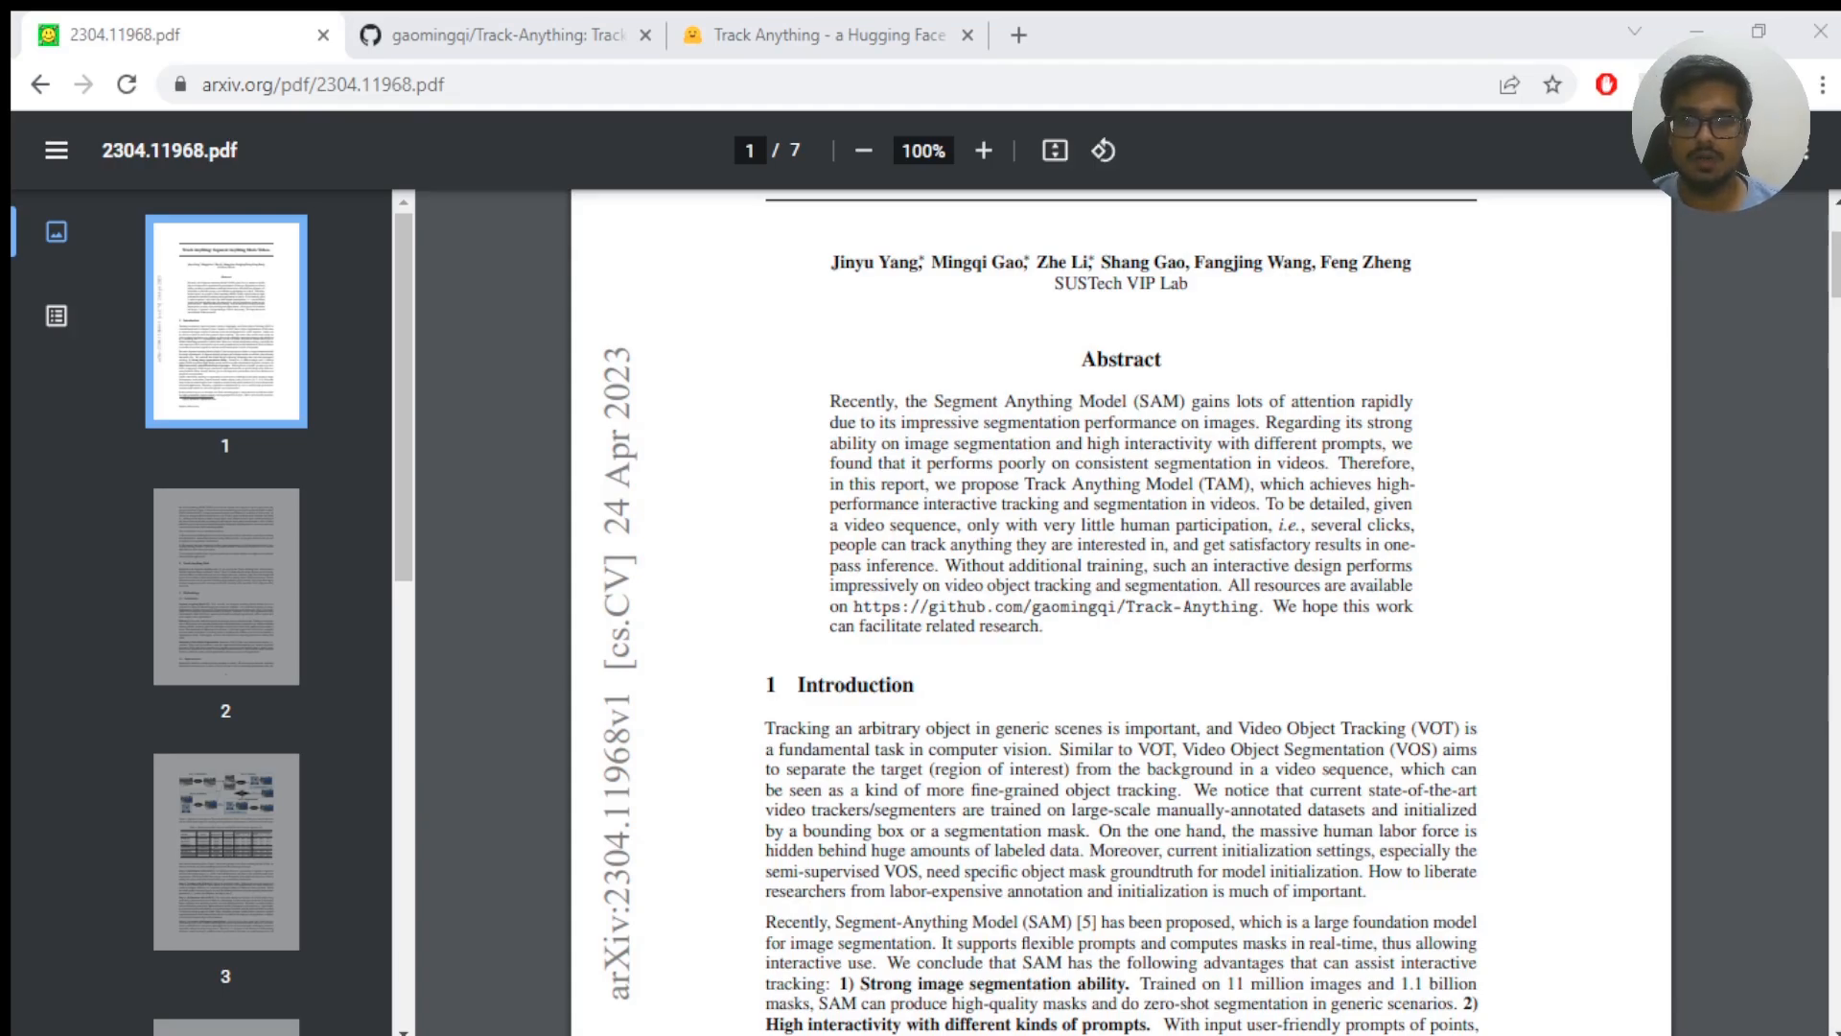
Return to the Track-Anything repository and scroll to the README Updates and 57-second demo video.
left_click(504, 35)
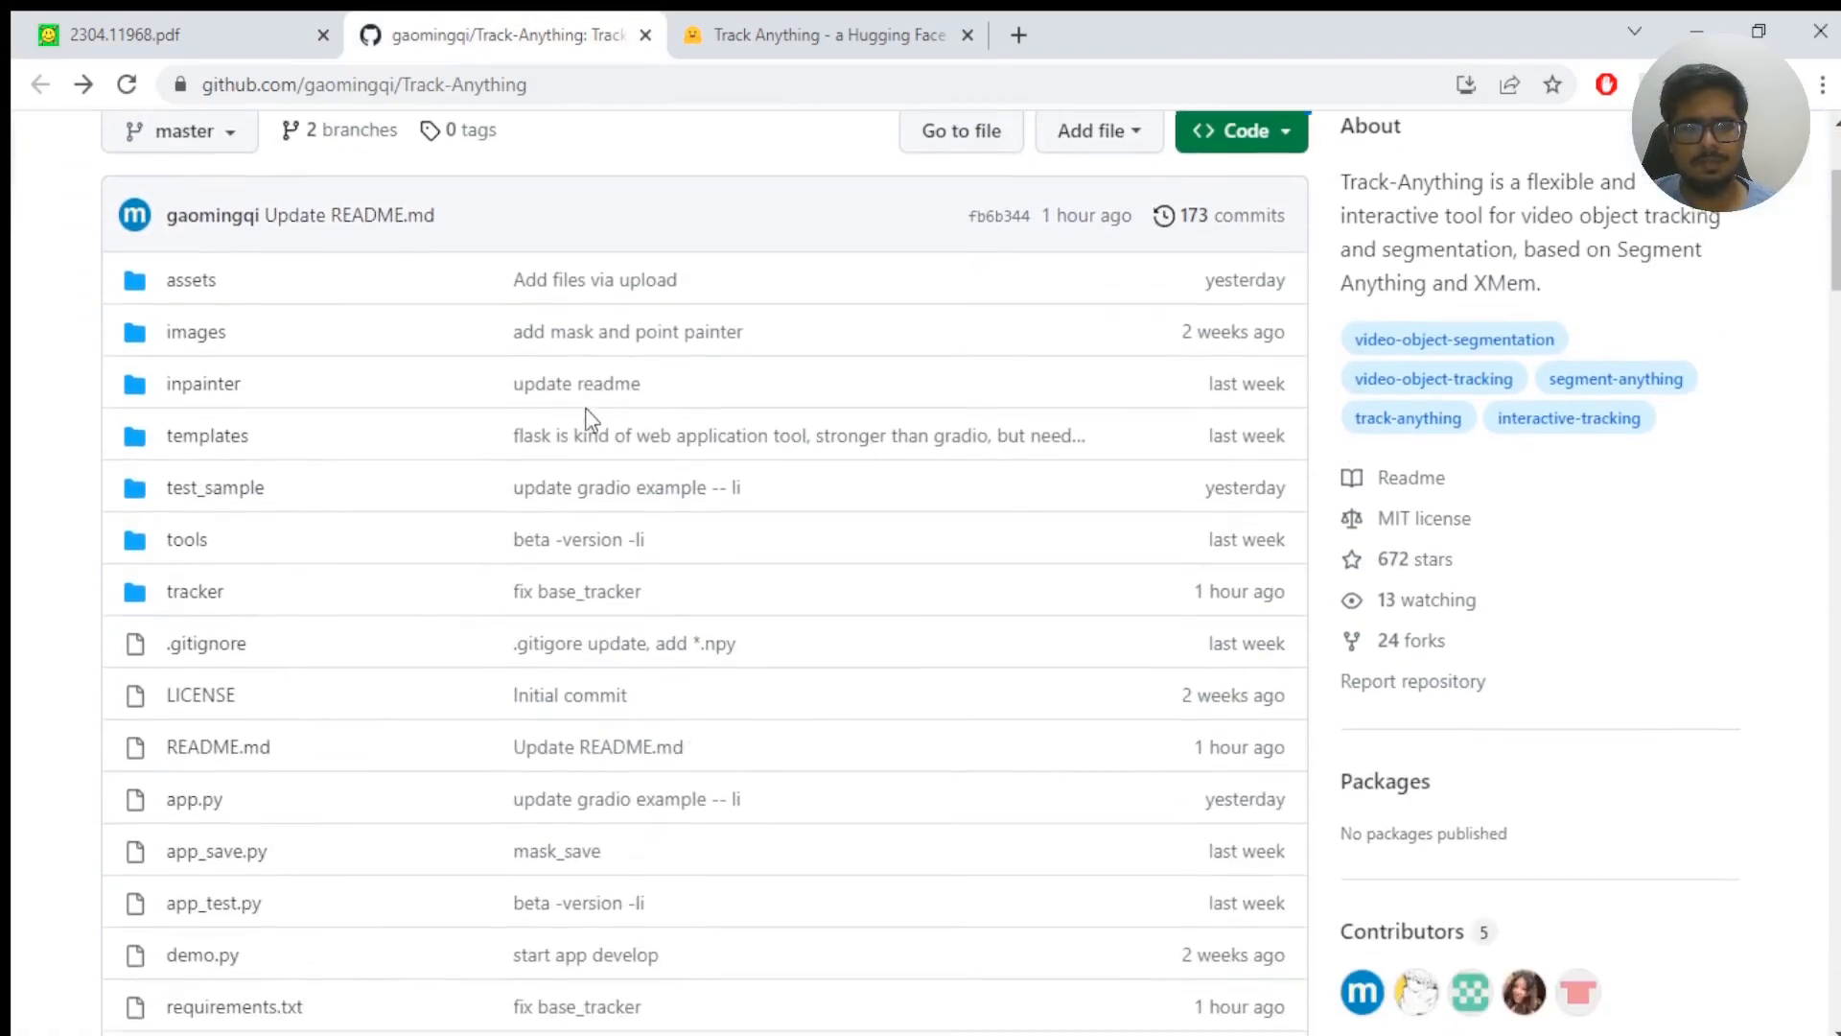
scroll("down", 3)
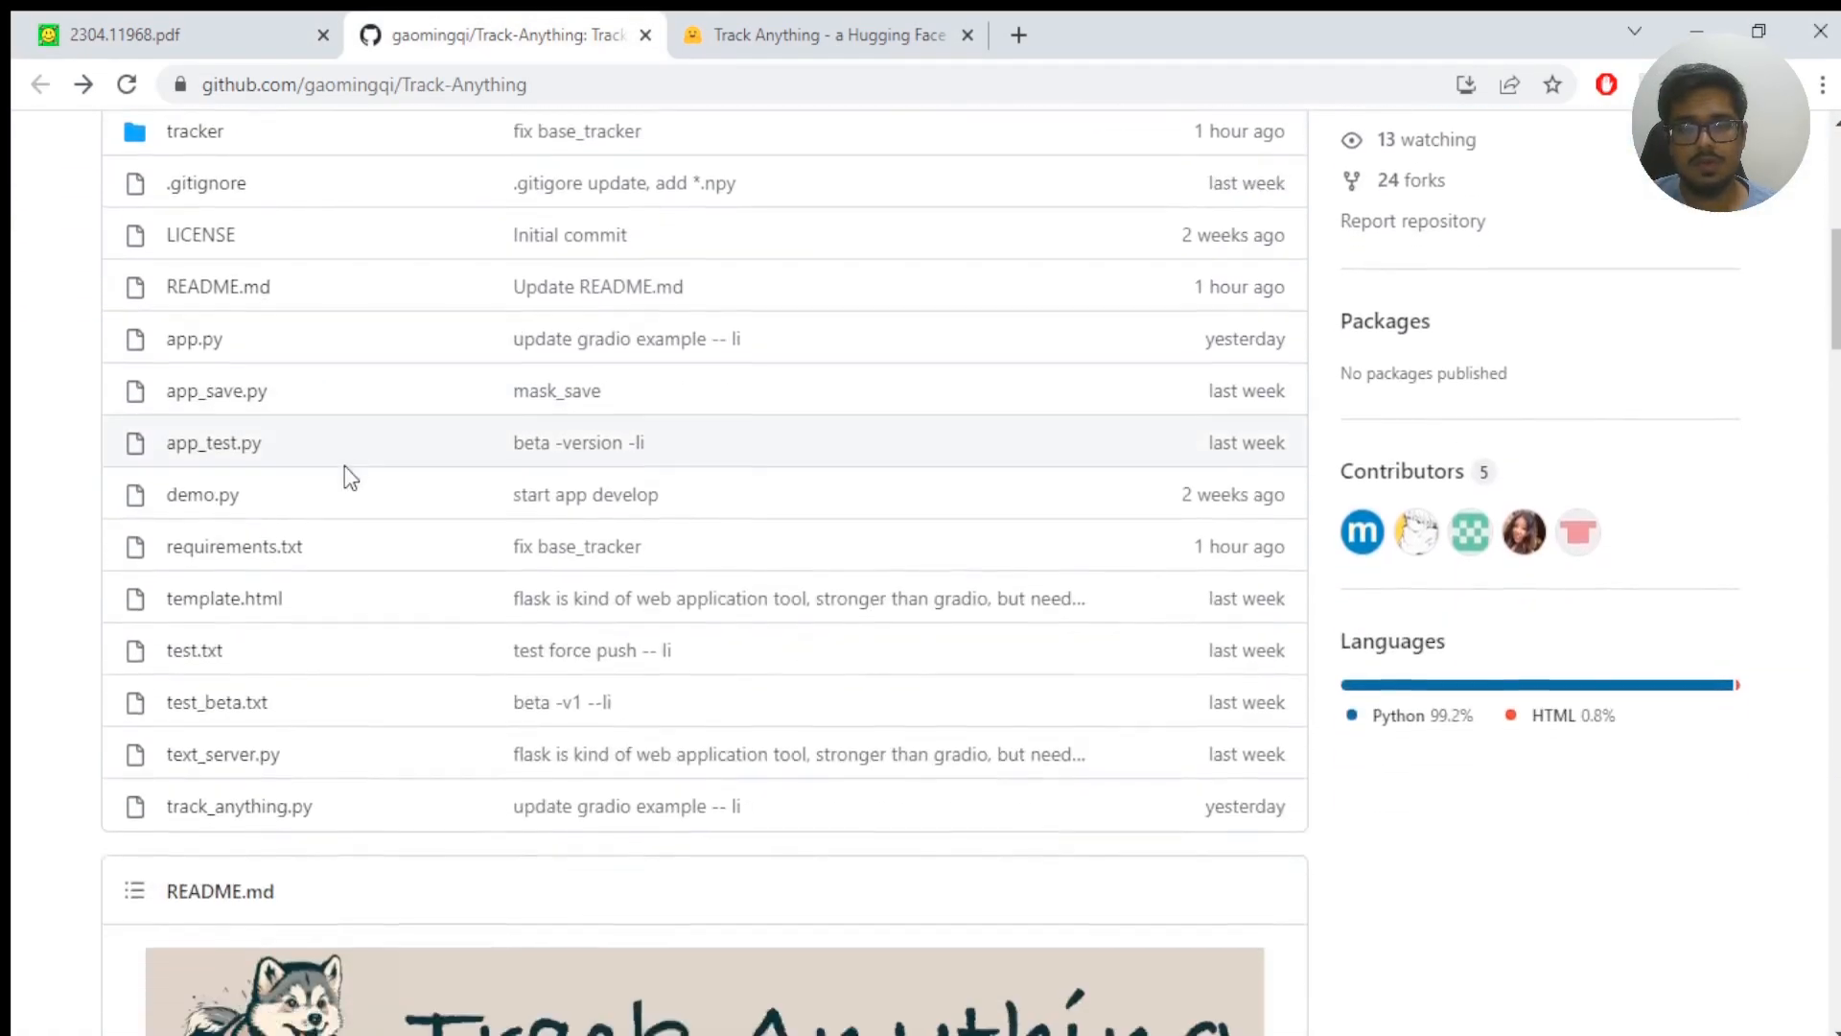
scroll("down", 3)
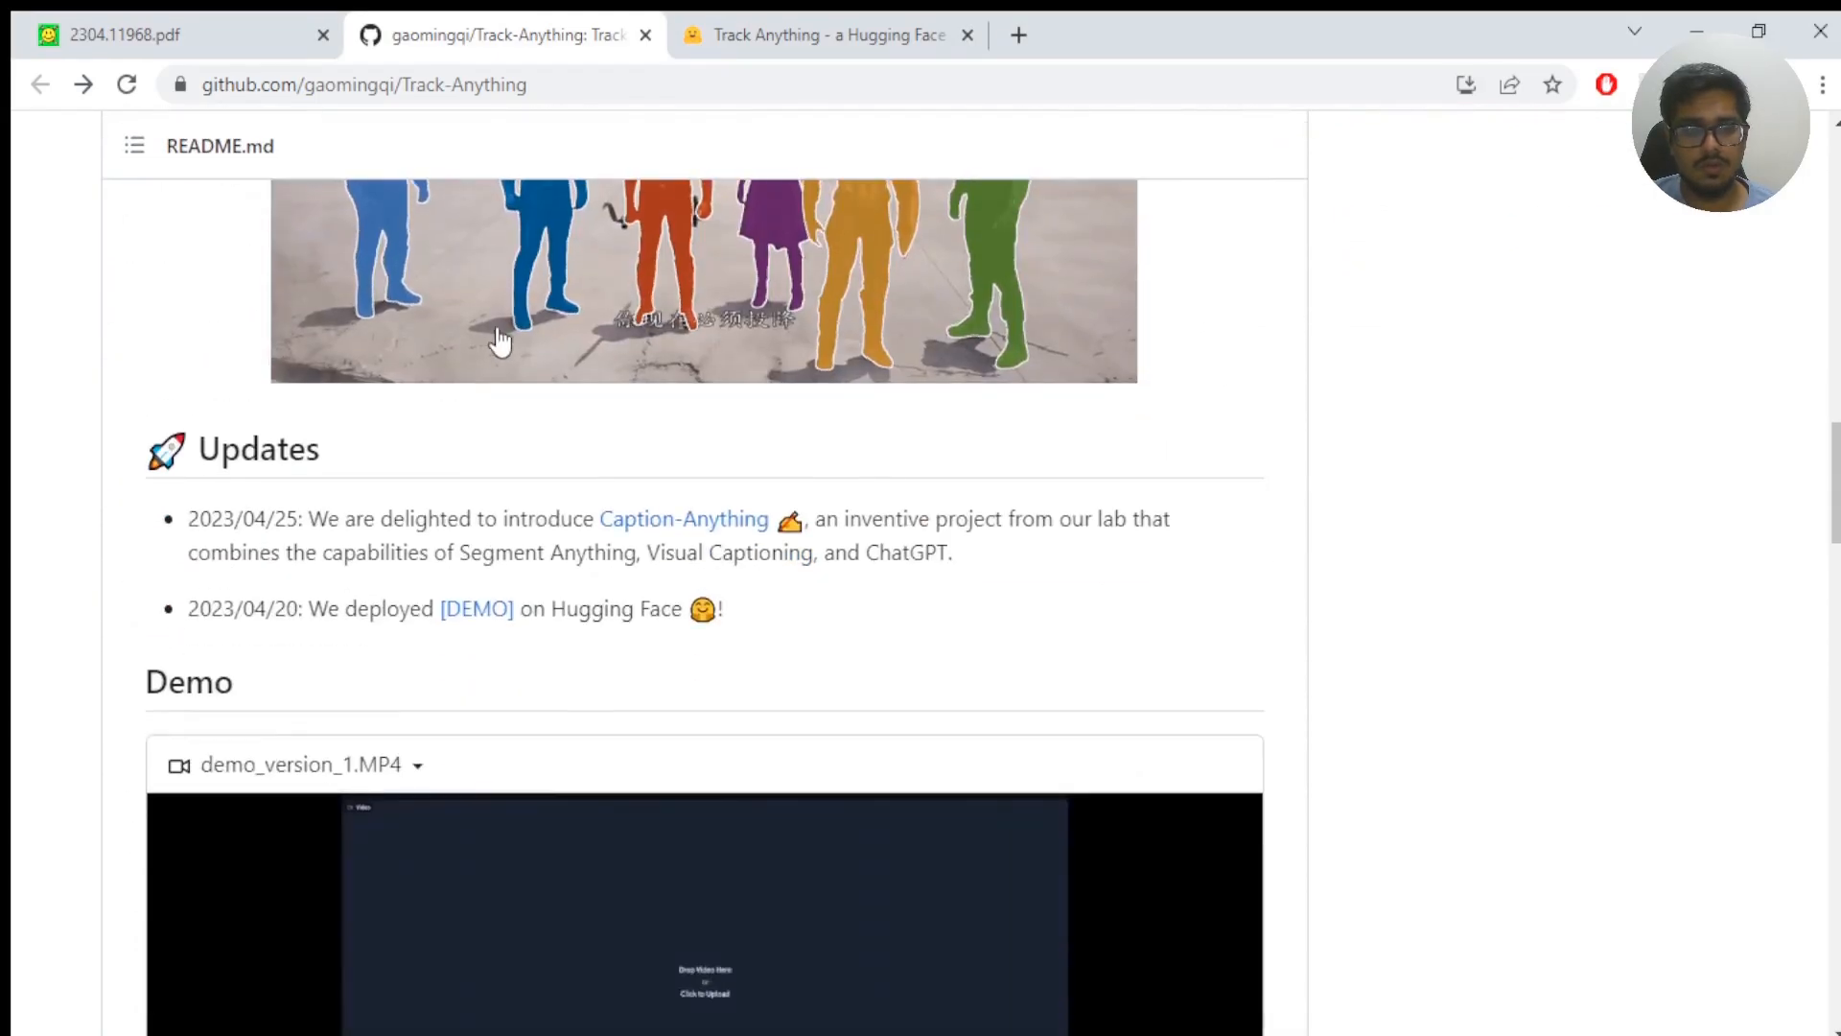
scroll("up", 3)
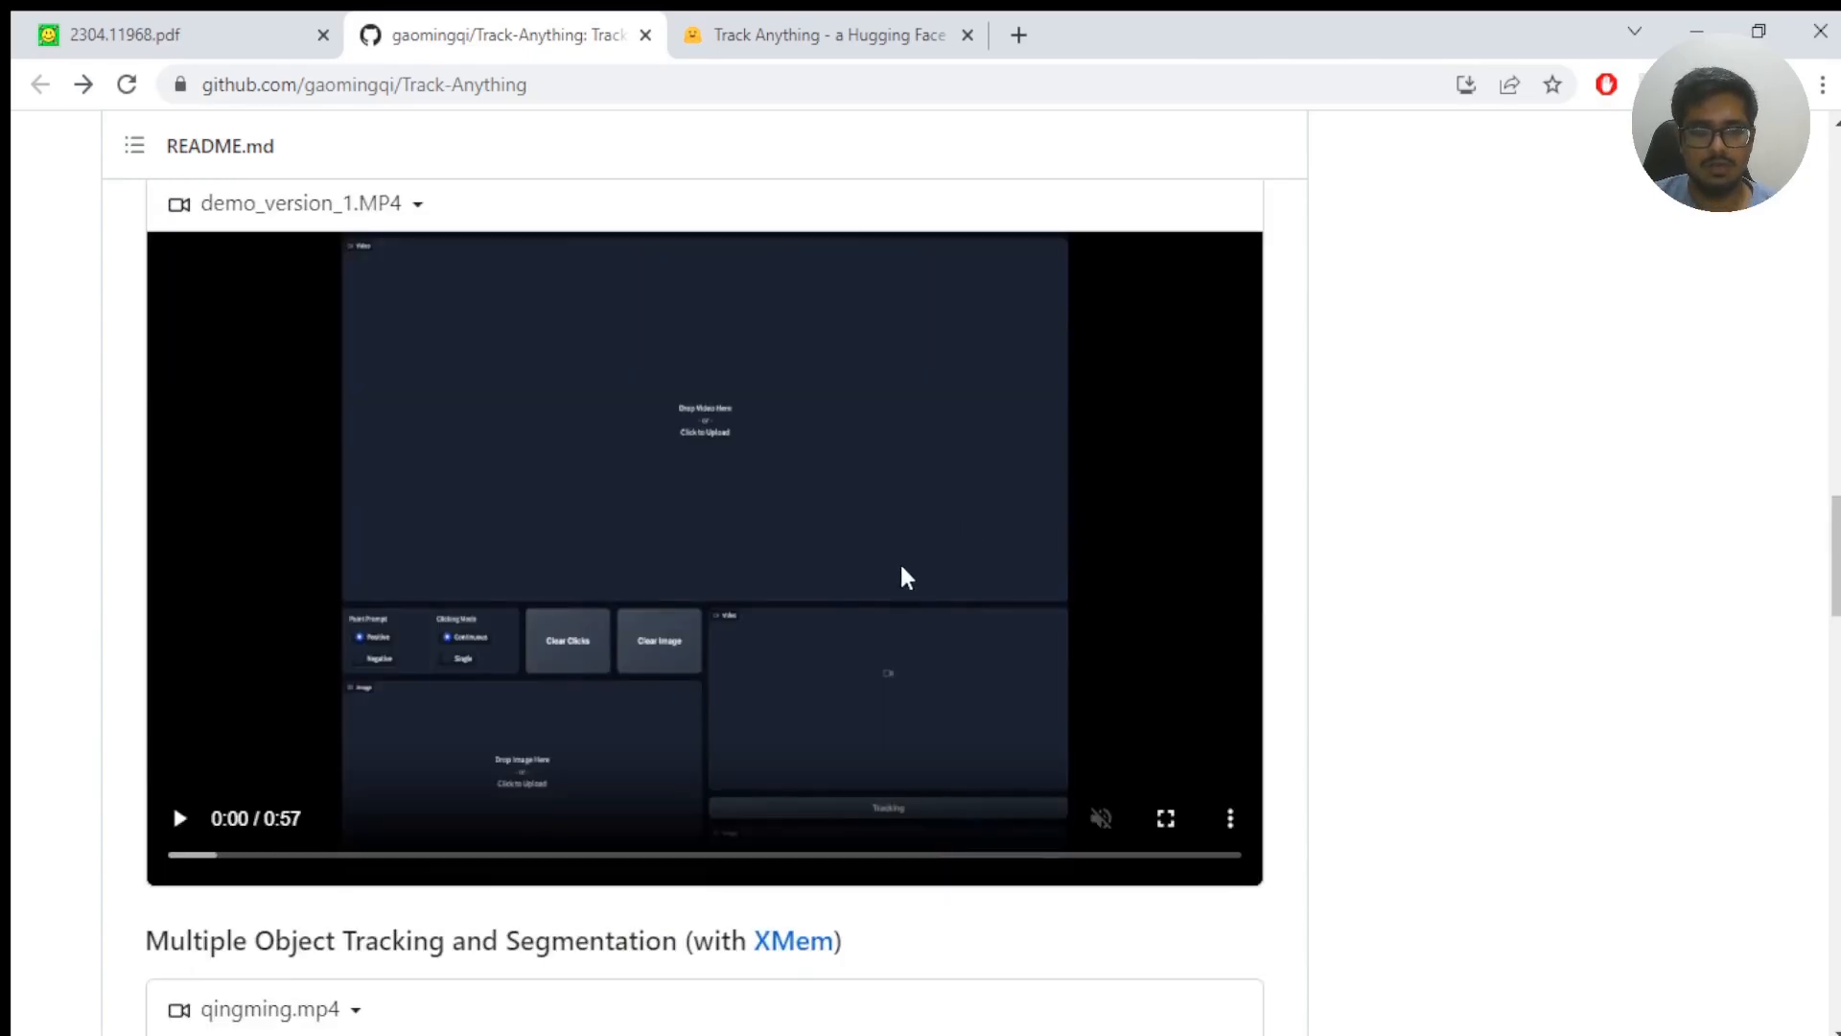
Play demo_version_1.MP4 enlarged and skip ahead to the shark tracking in the aquarium footage.
left_click(1164, 819)
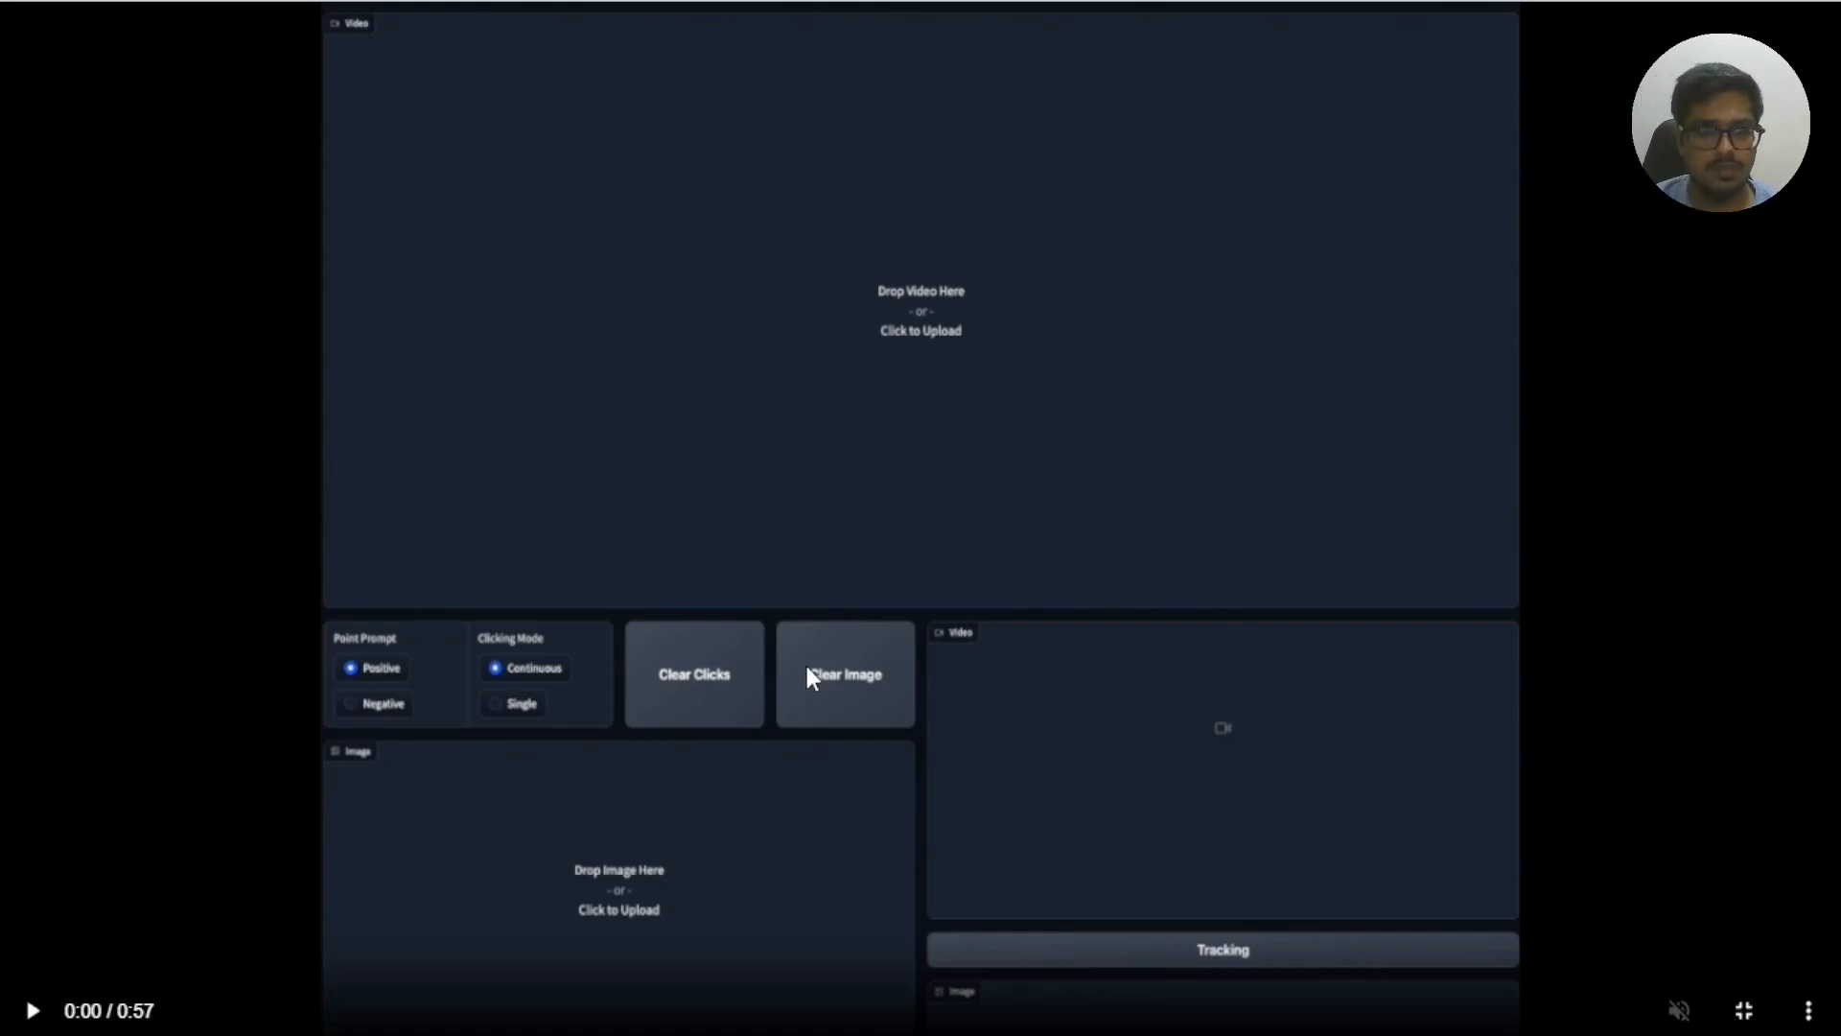
left_click(921, 330)
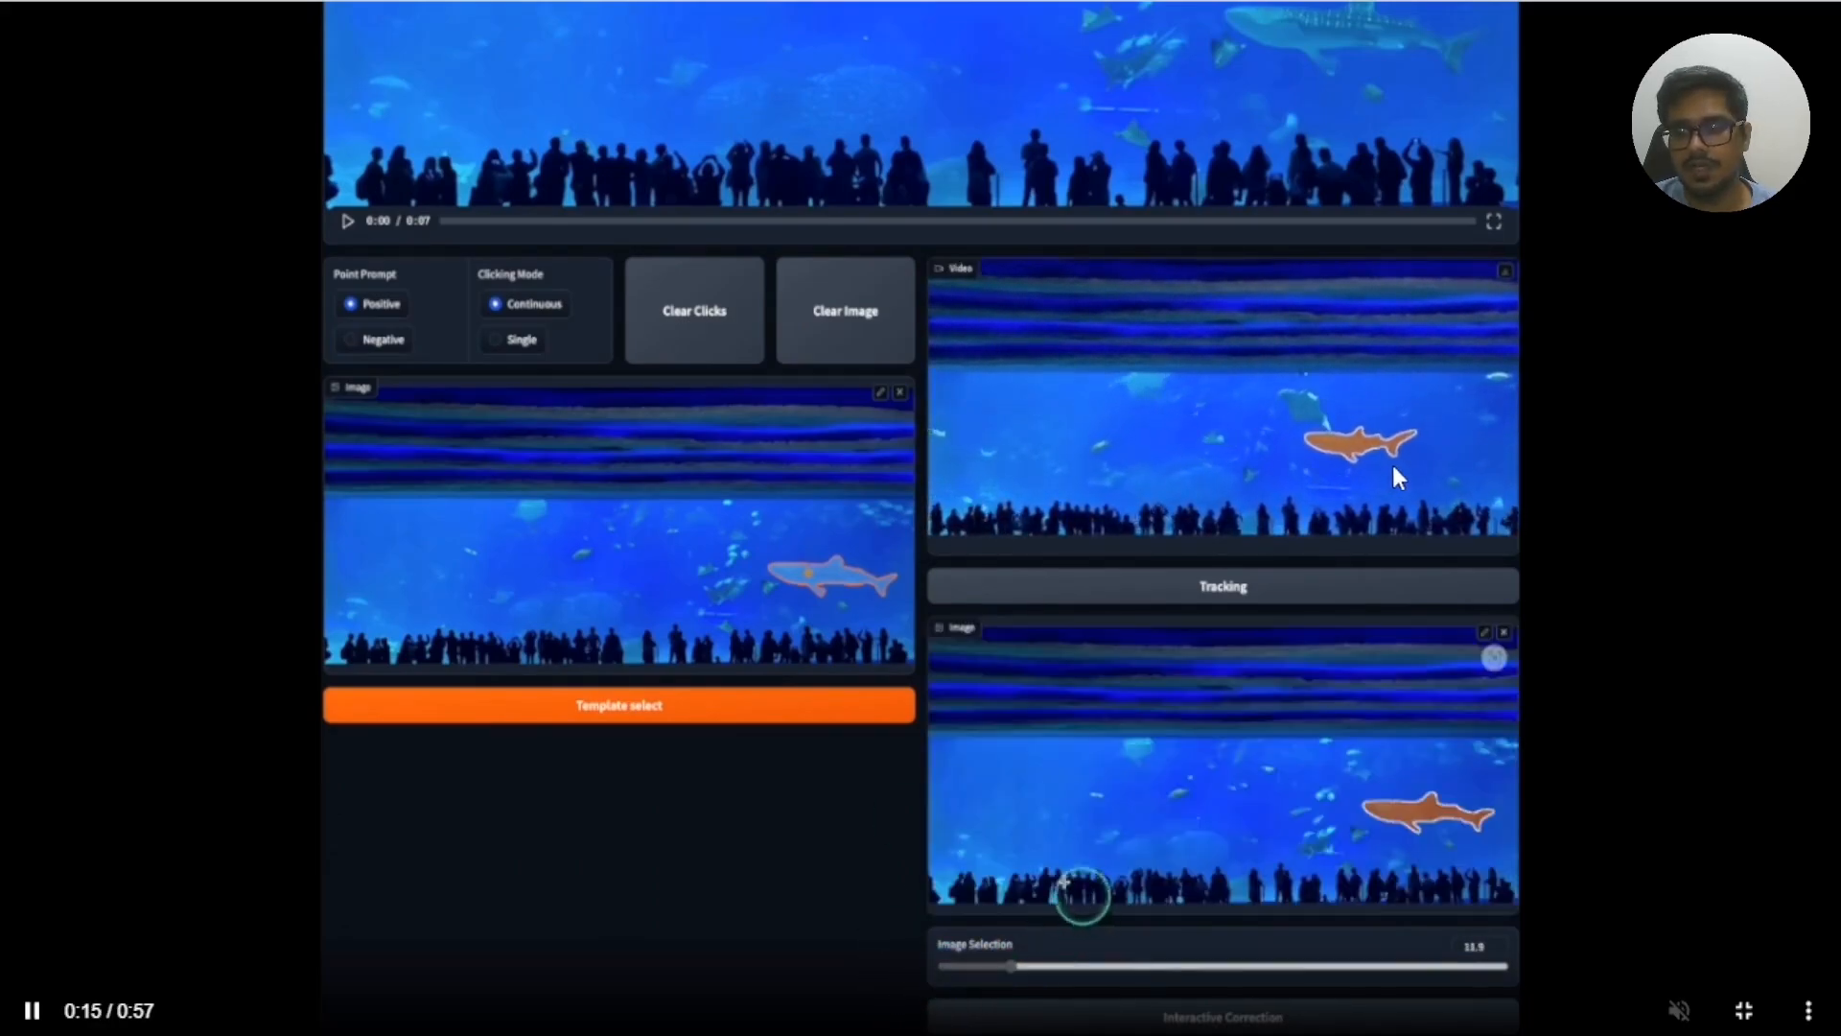
left_click(1179, 798)
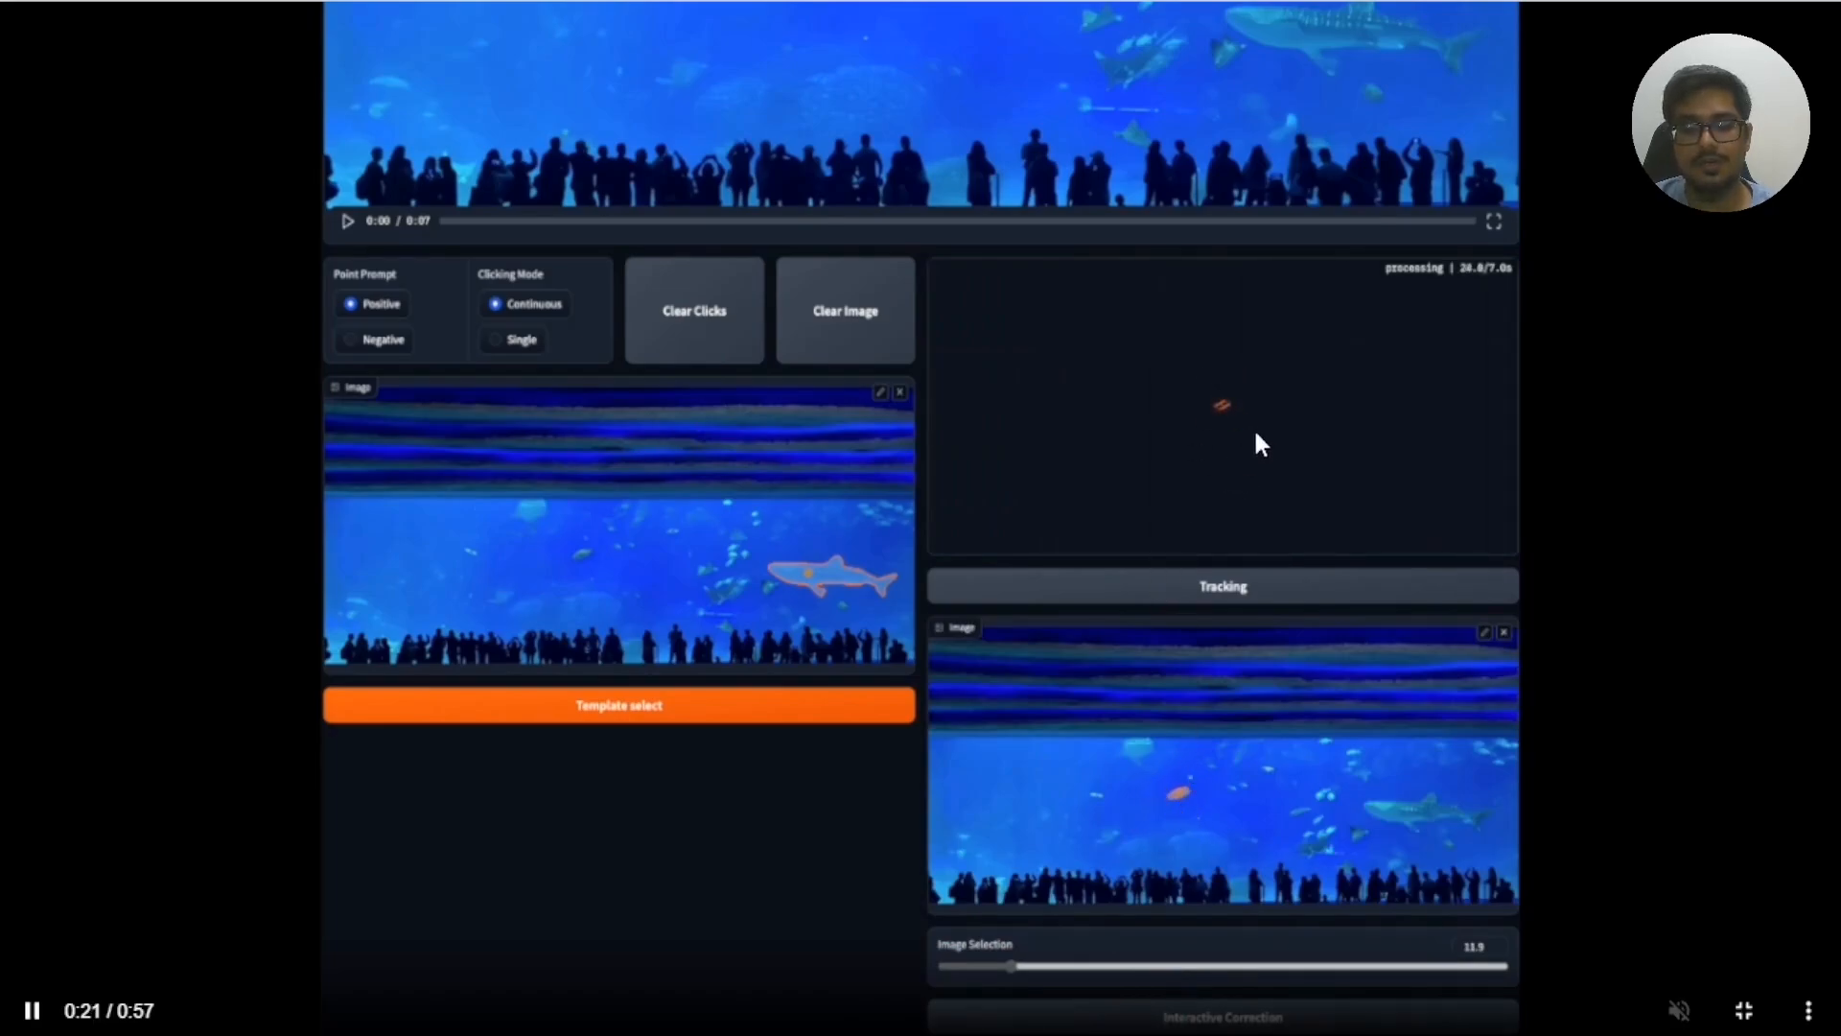
left_click_drag(1012, 965, 1054, 965)
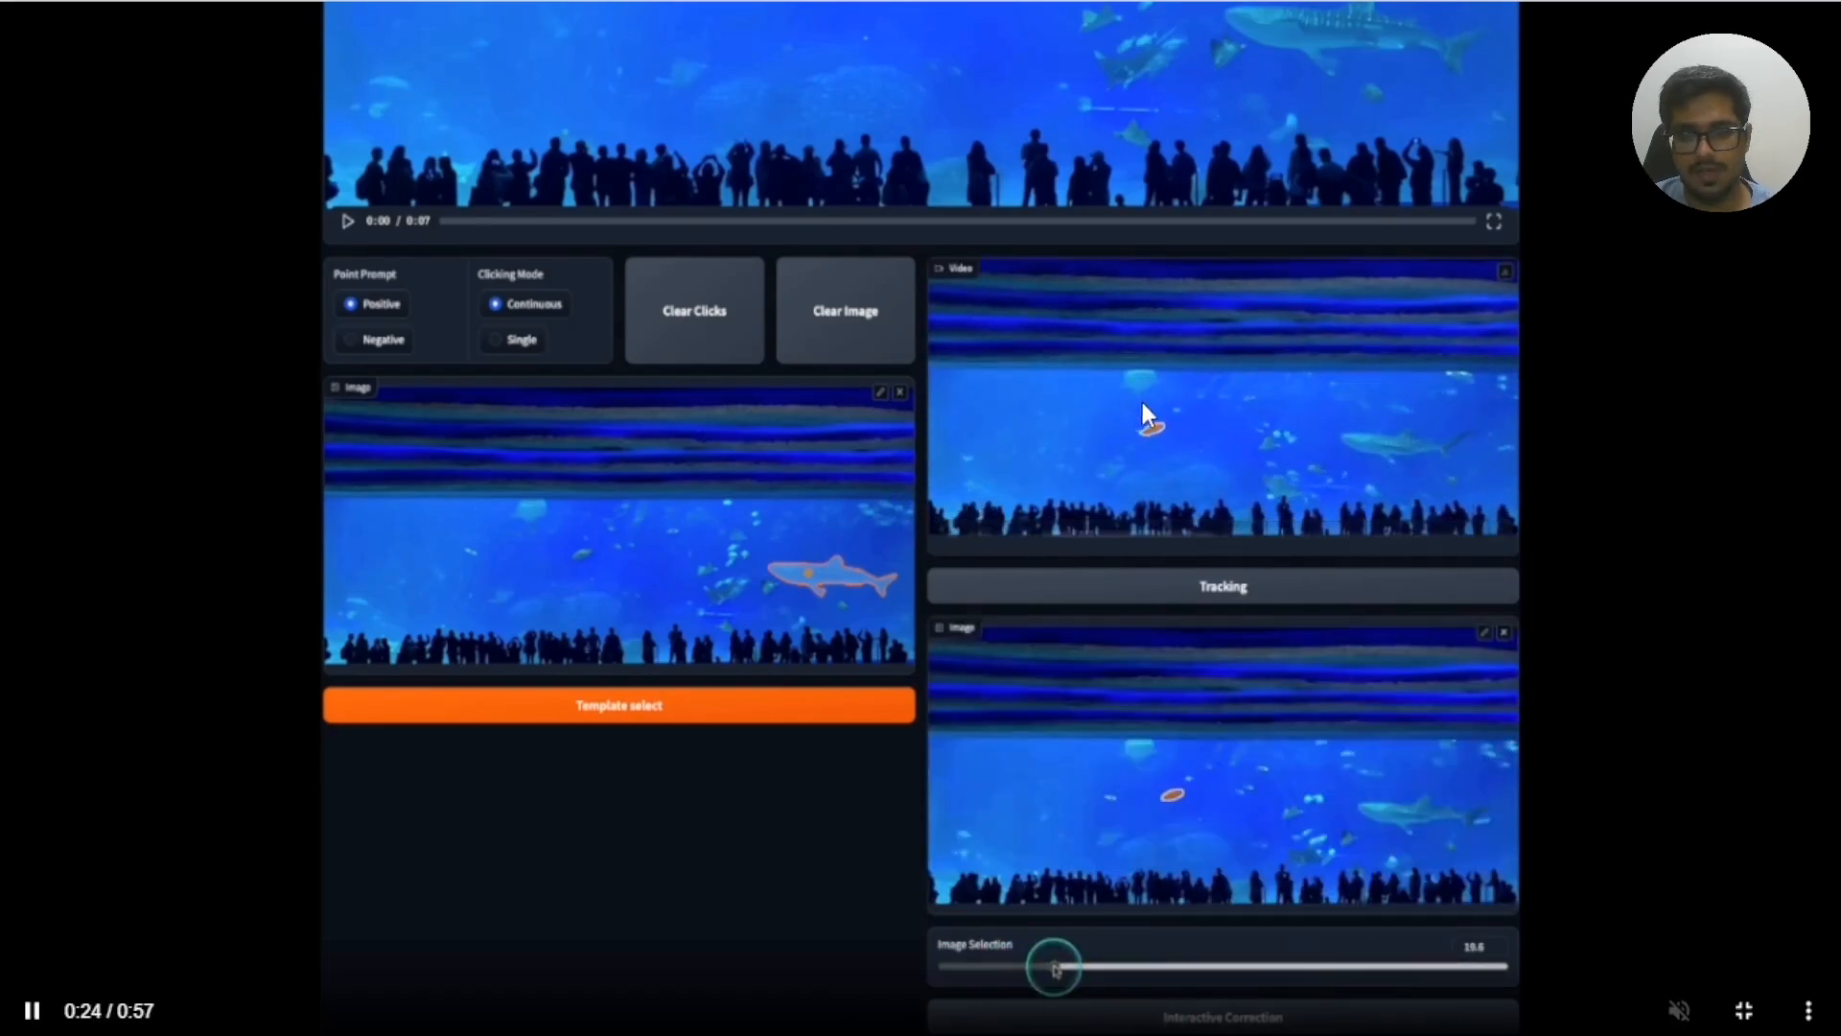
left_click_drag(1051, 965, 1101, 964)
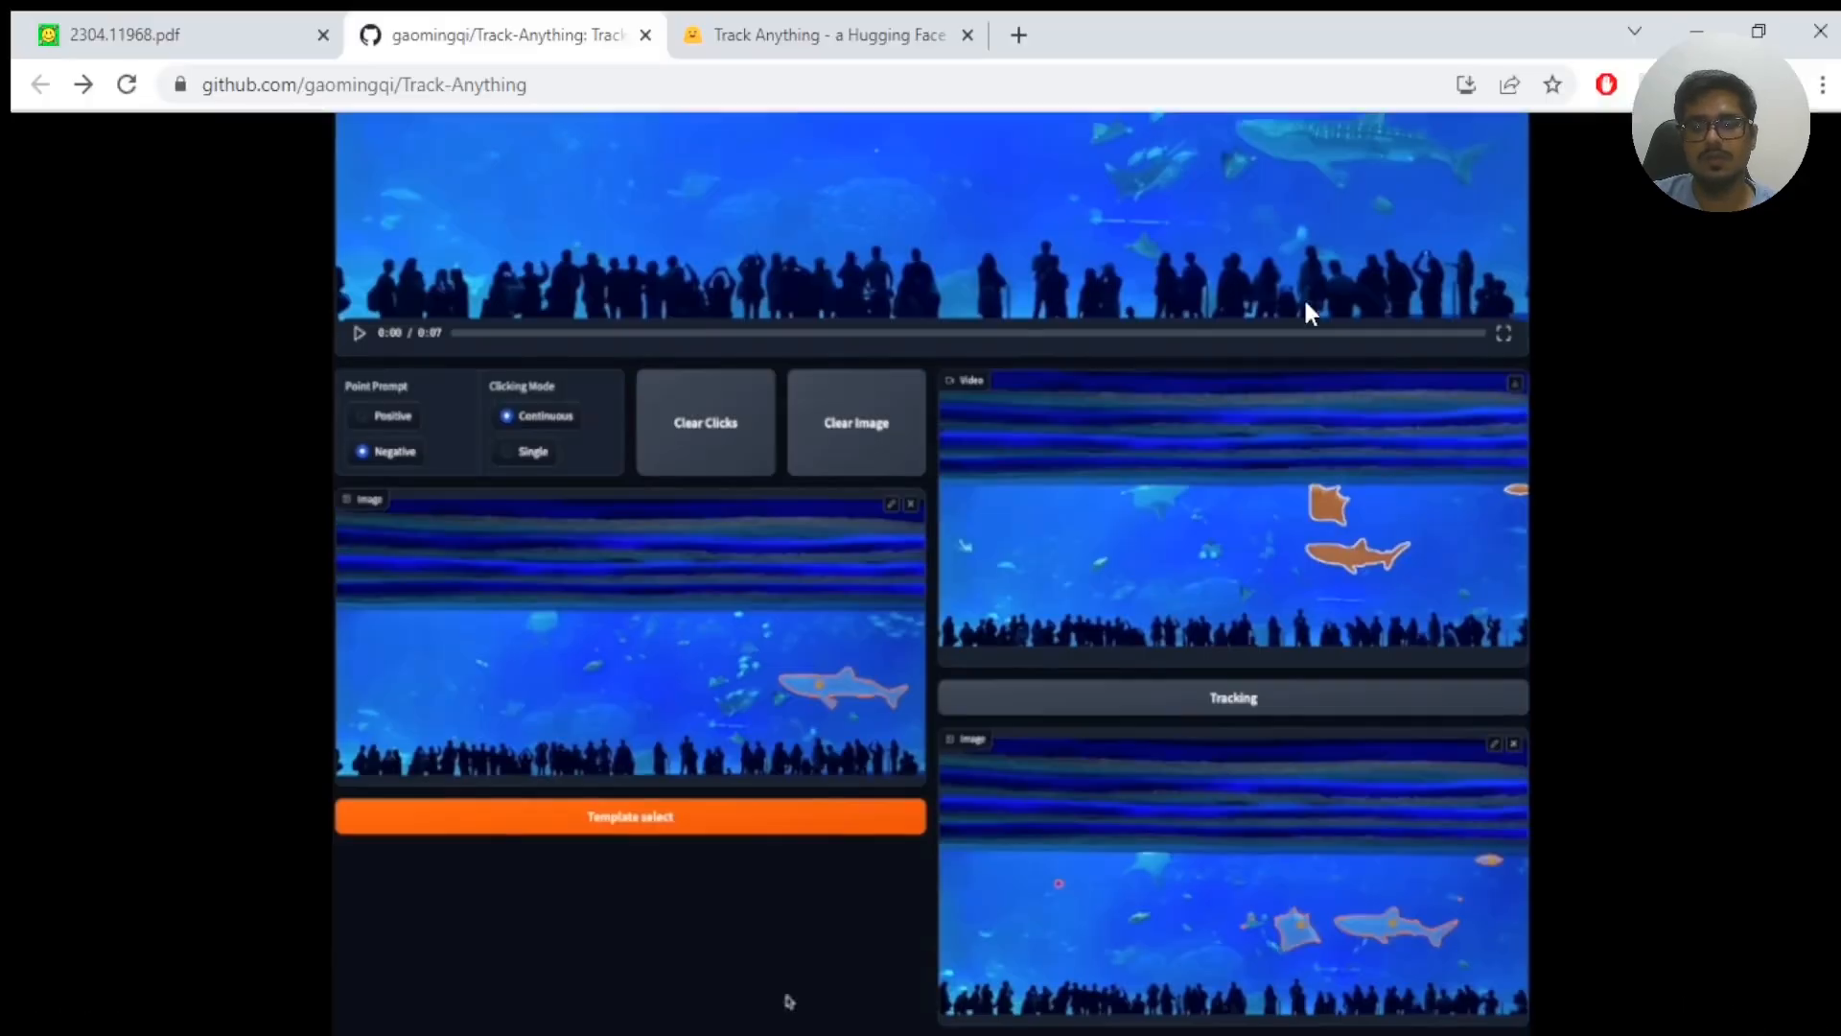
Scroll to and play the qingming.mp4 multiple object tracking demo video.
scroll("down", 3)
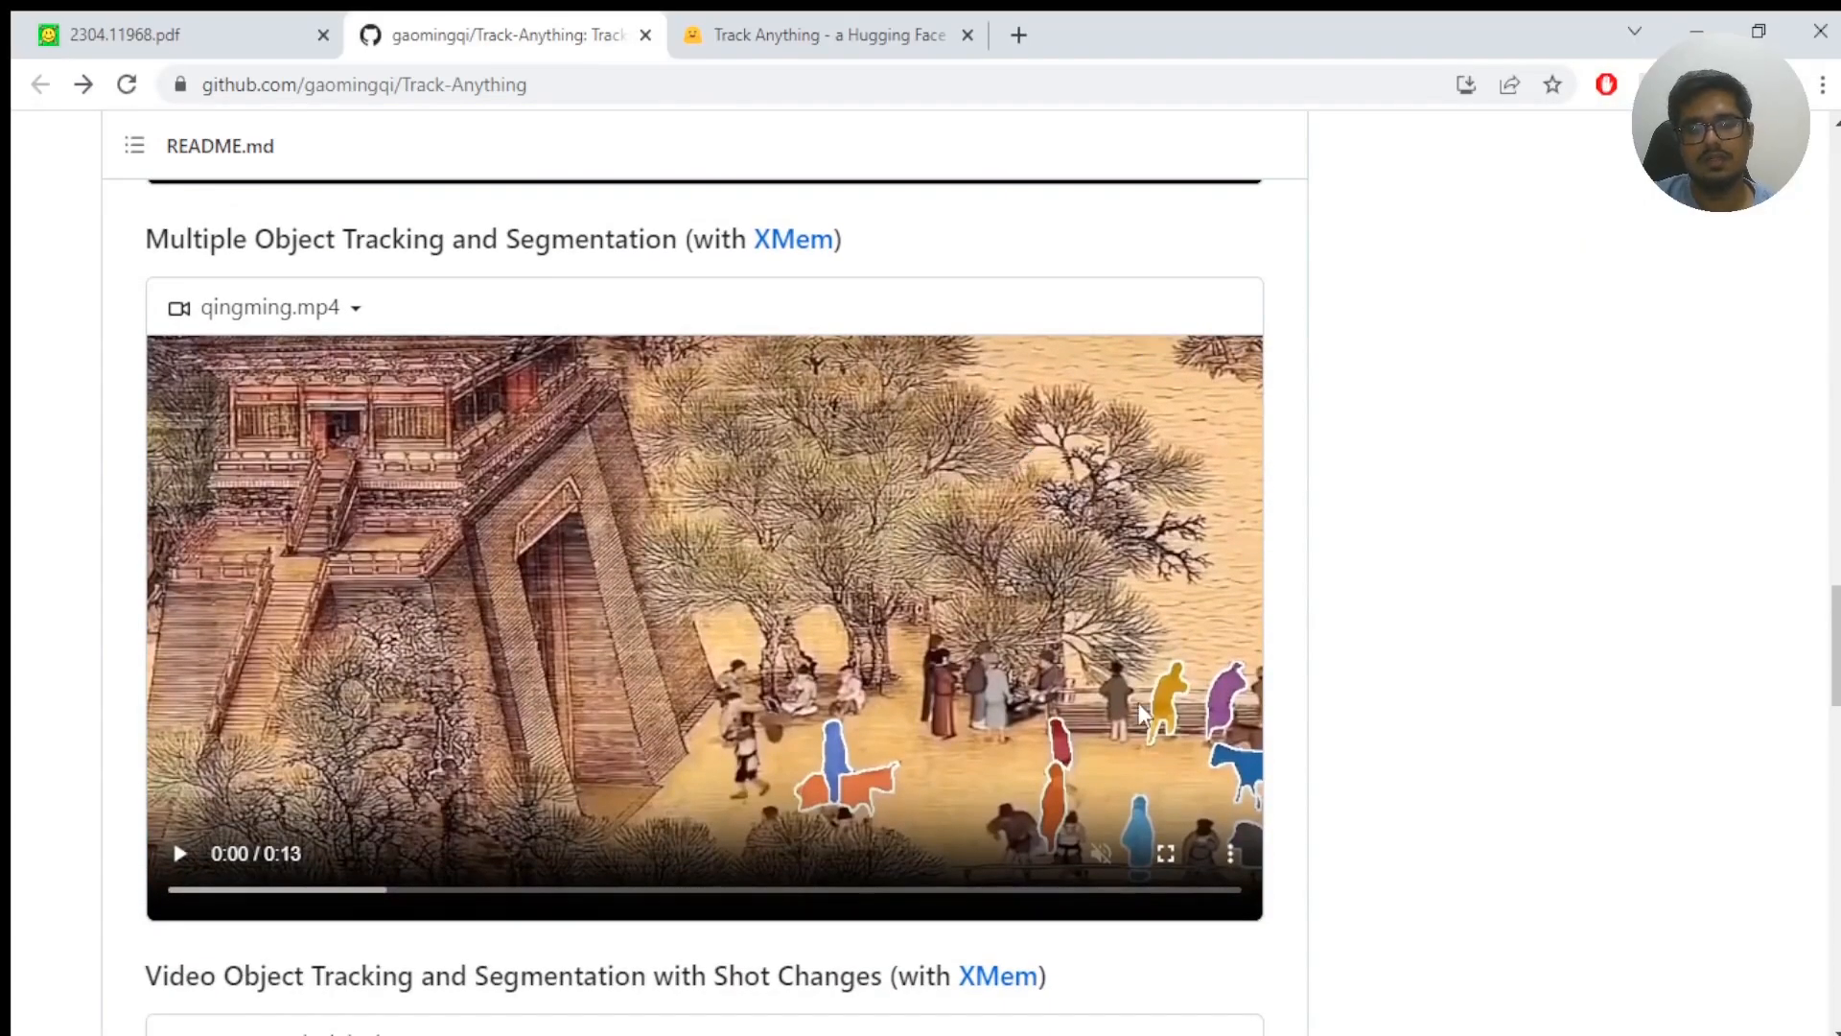
left_click(1164, 853)
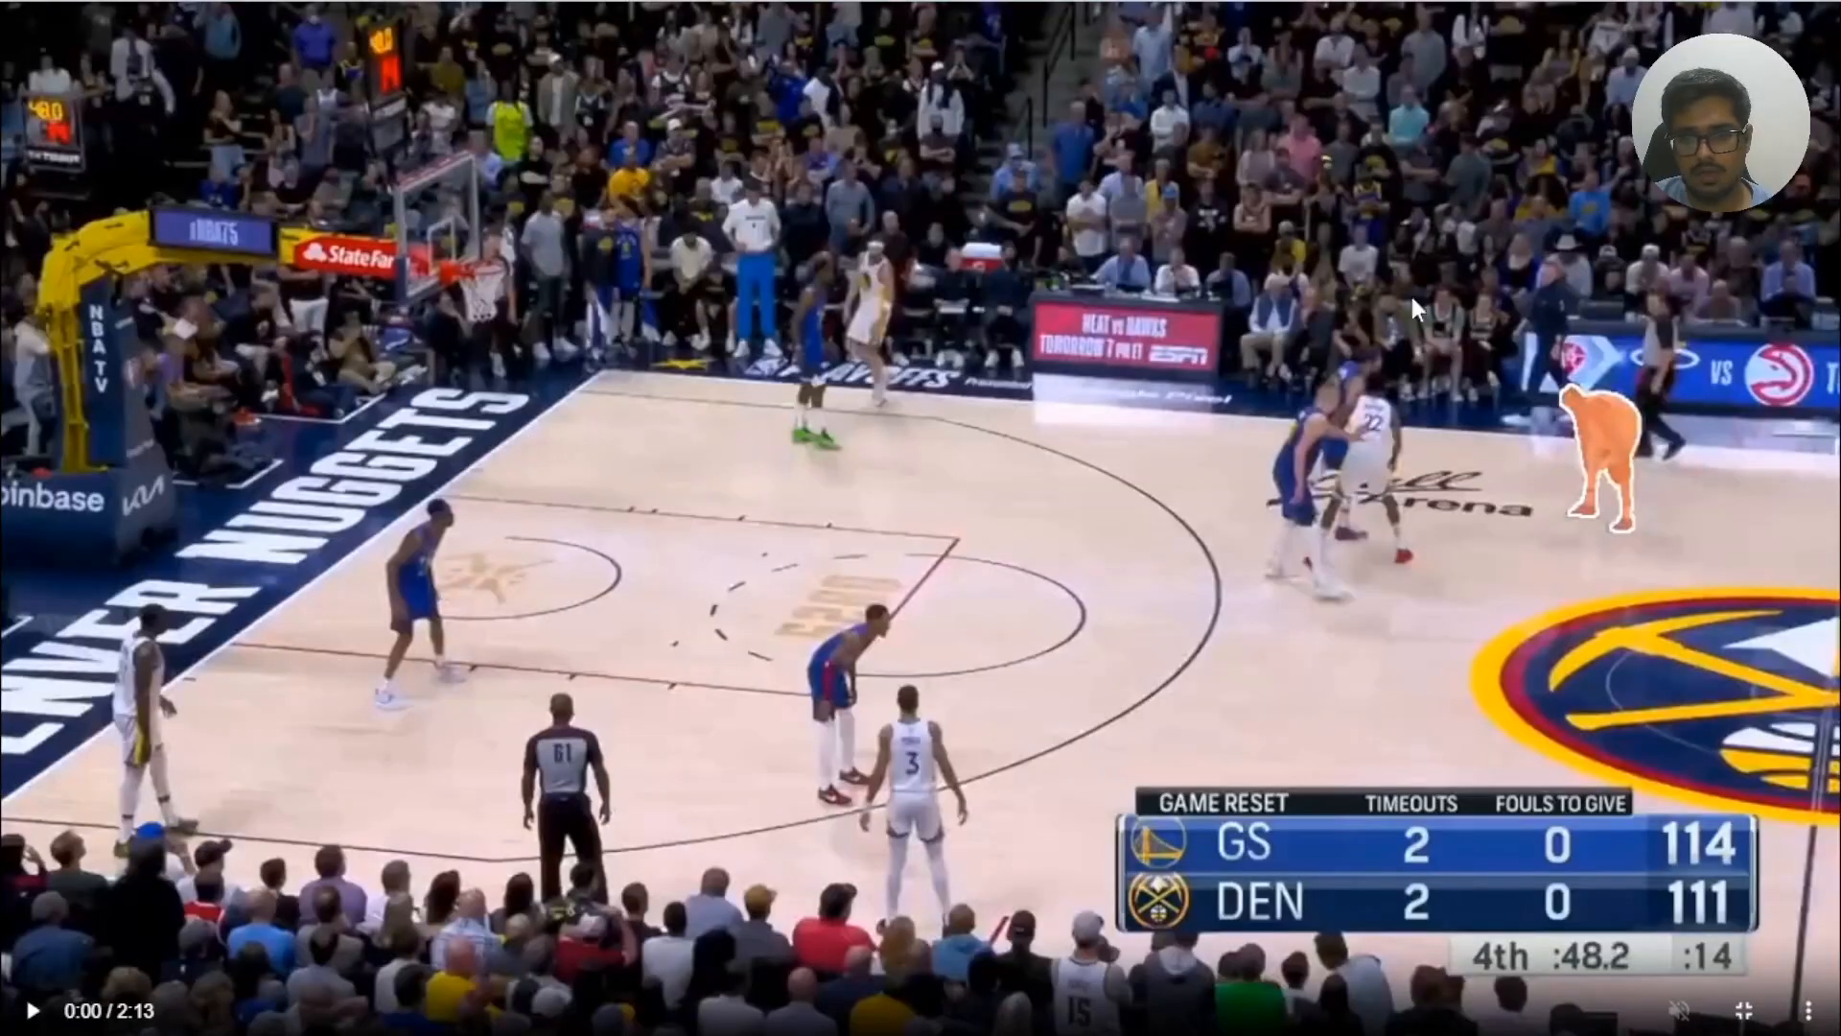
mouse_move(1495, 455)
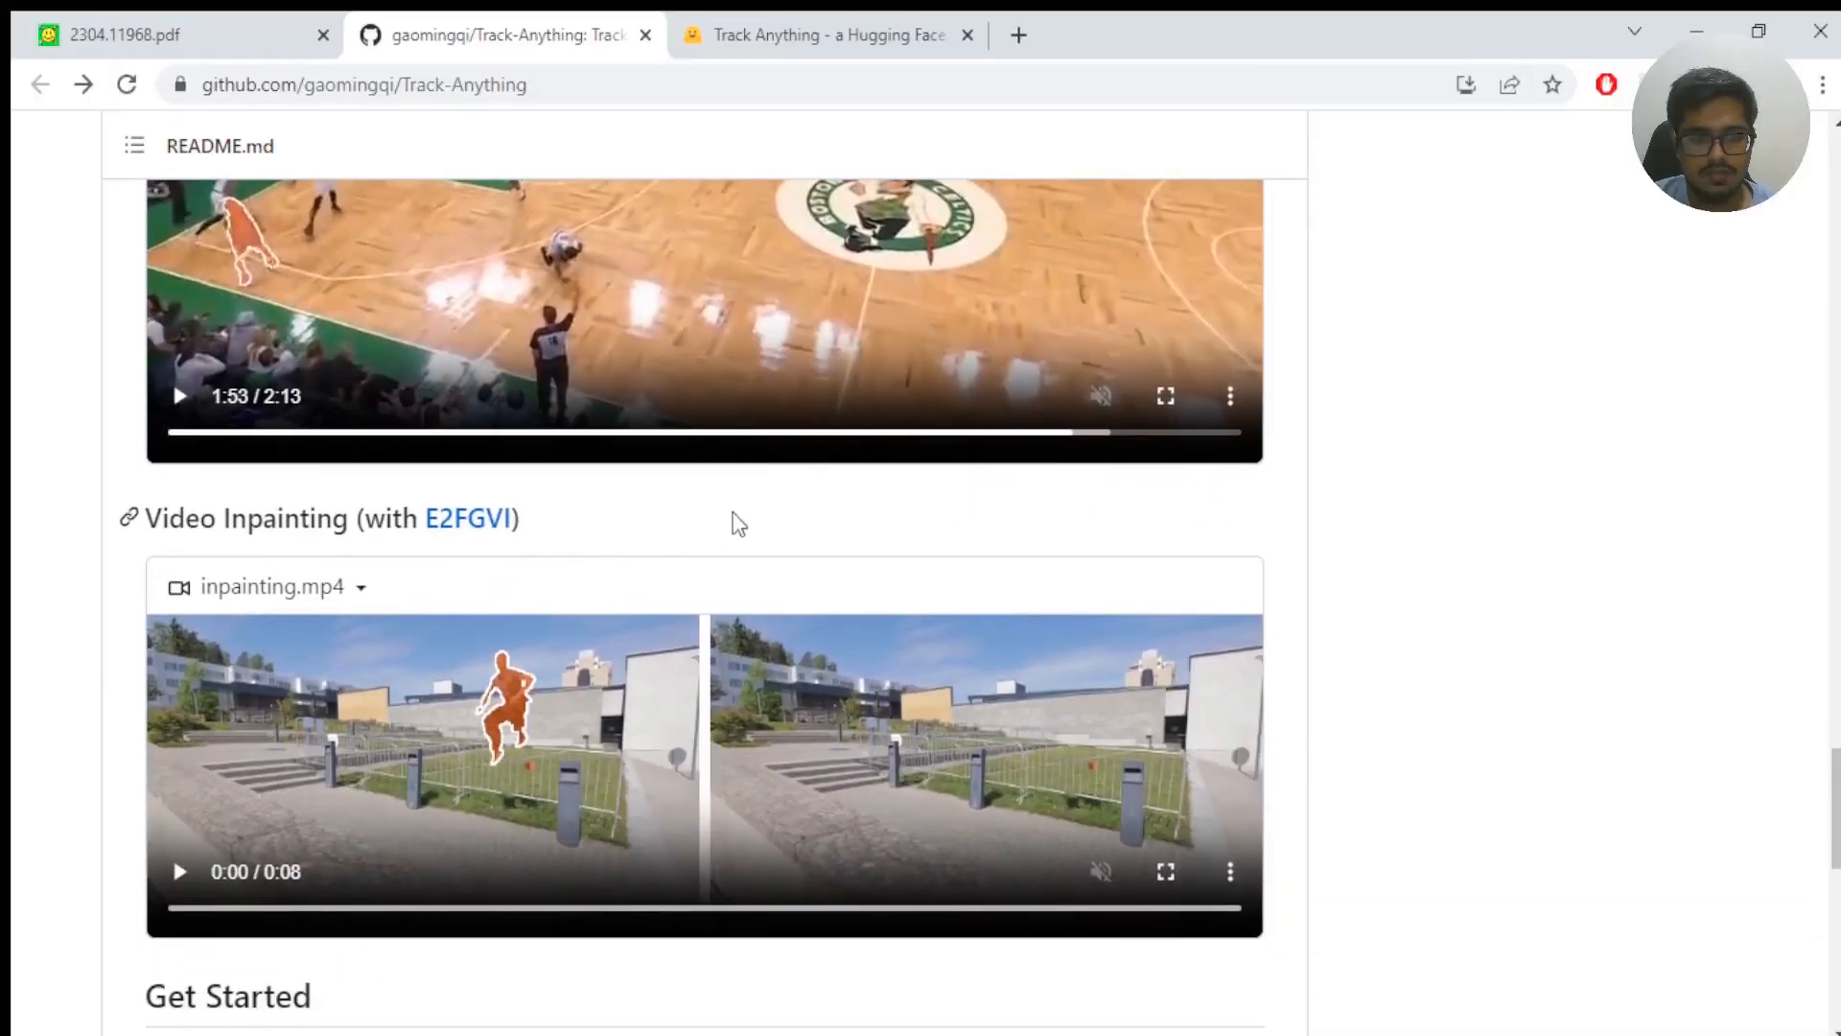
Play the inpainting.mp4 demo, then scroll to the Get Started install commands.
left_click(1164, 871)
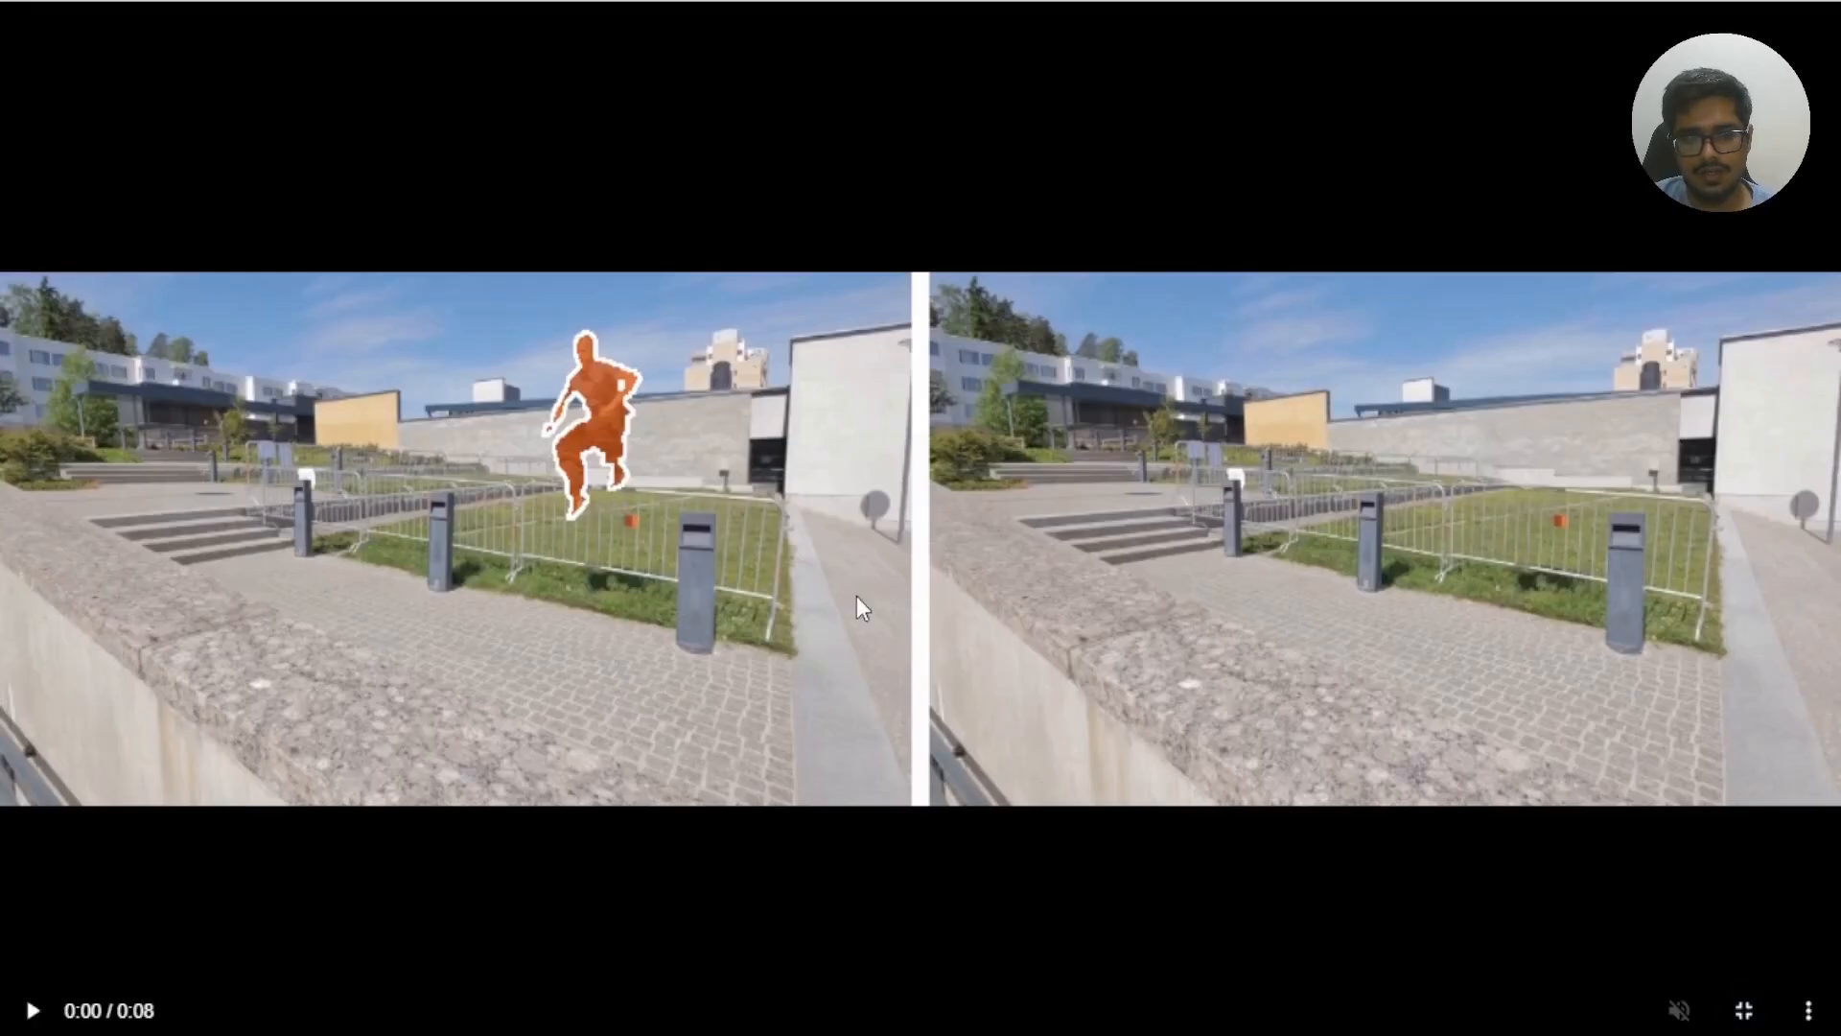
mouse_move(836, 721)
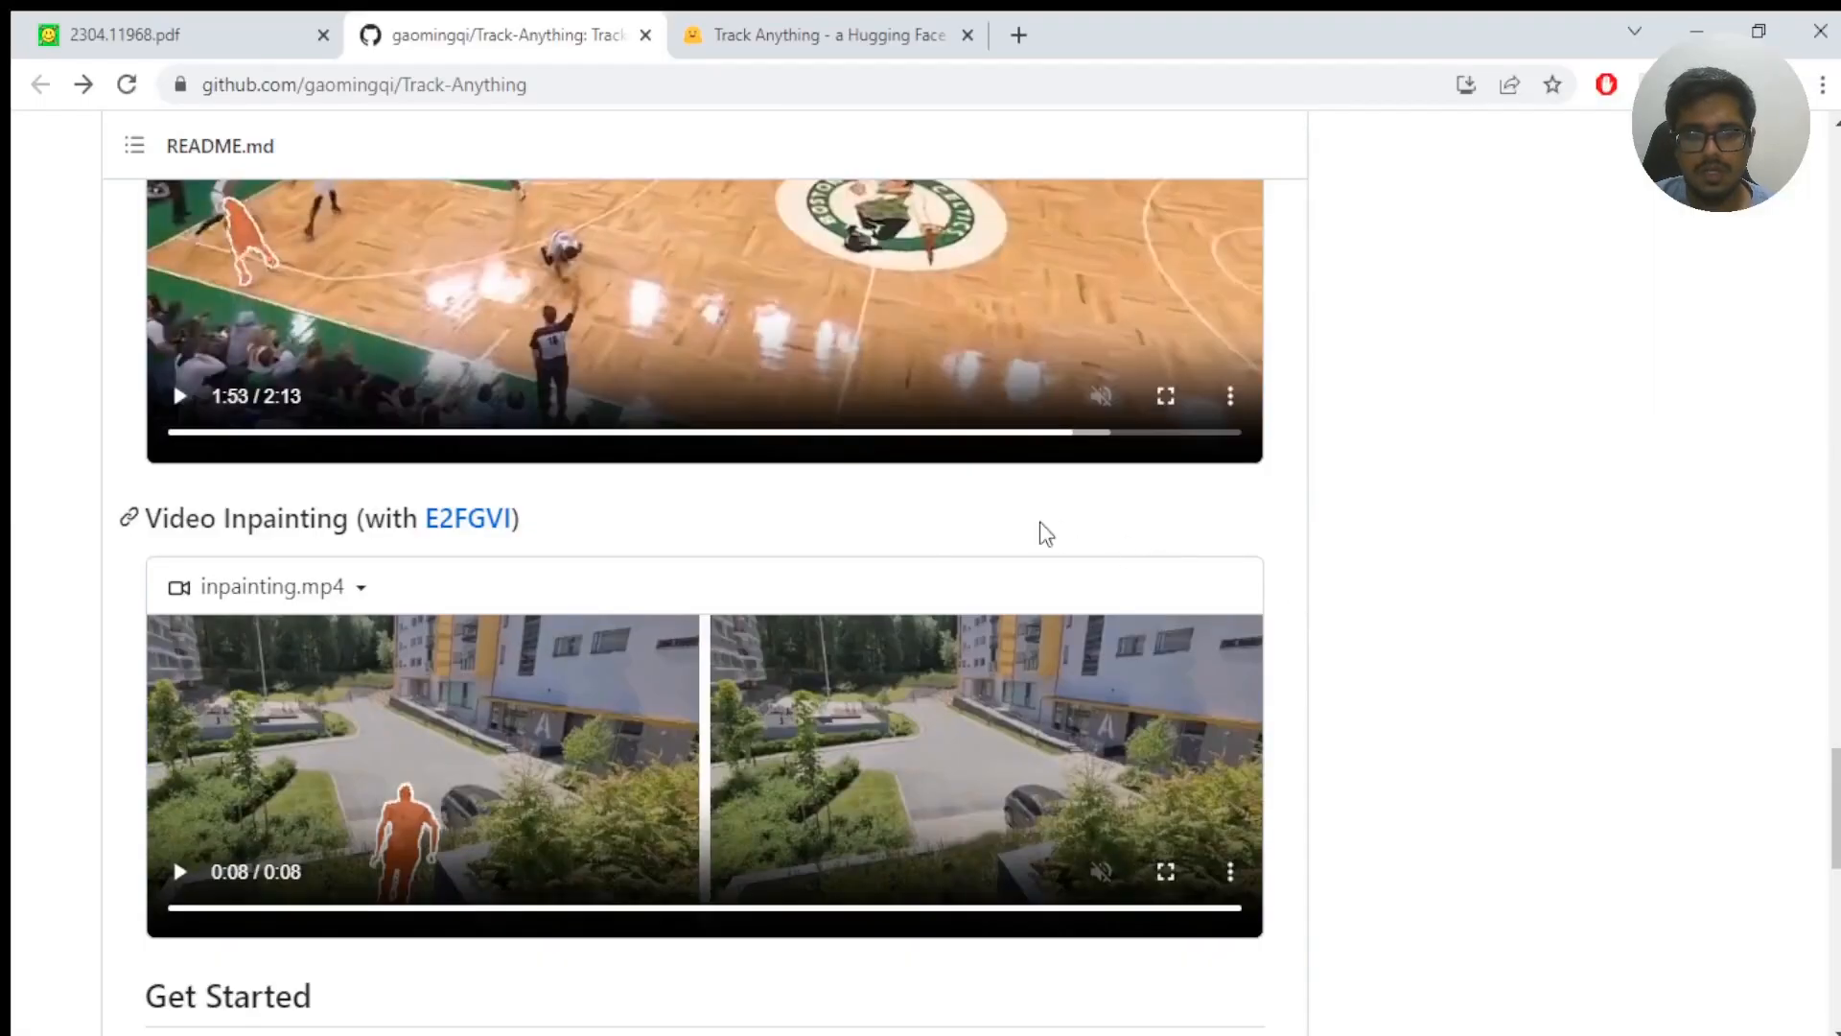
scroll("down", 3)
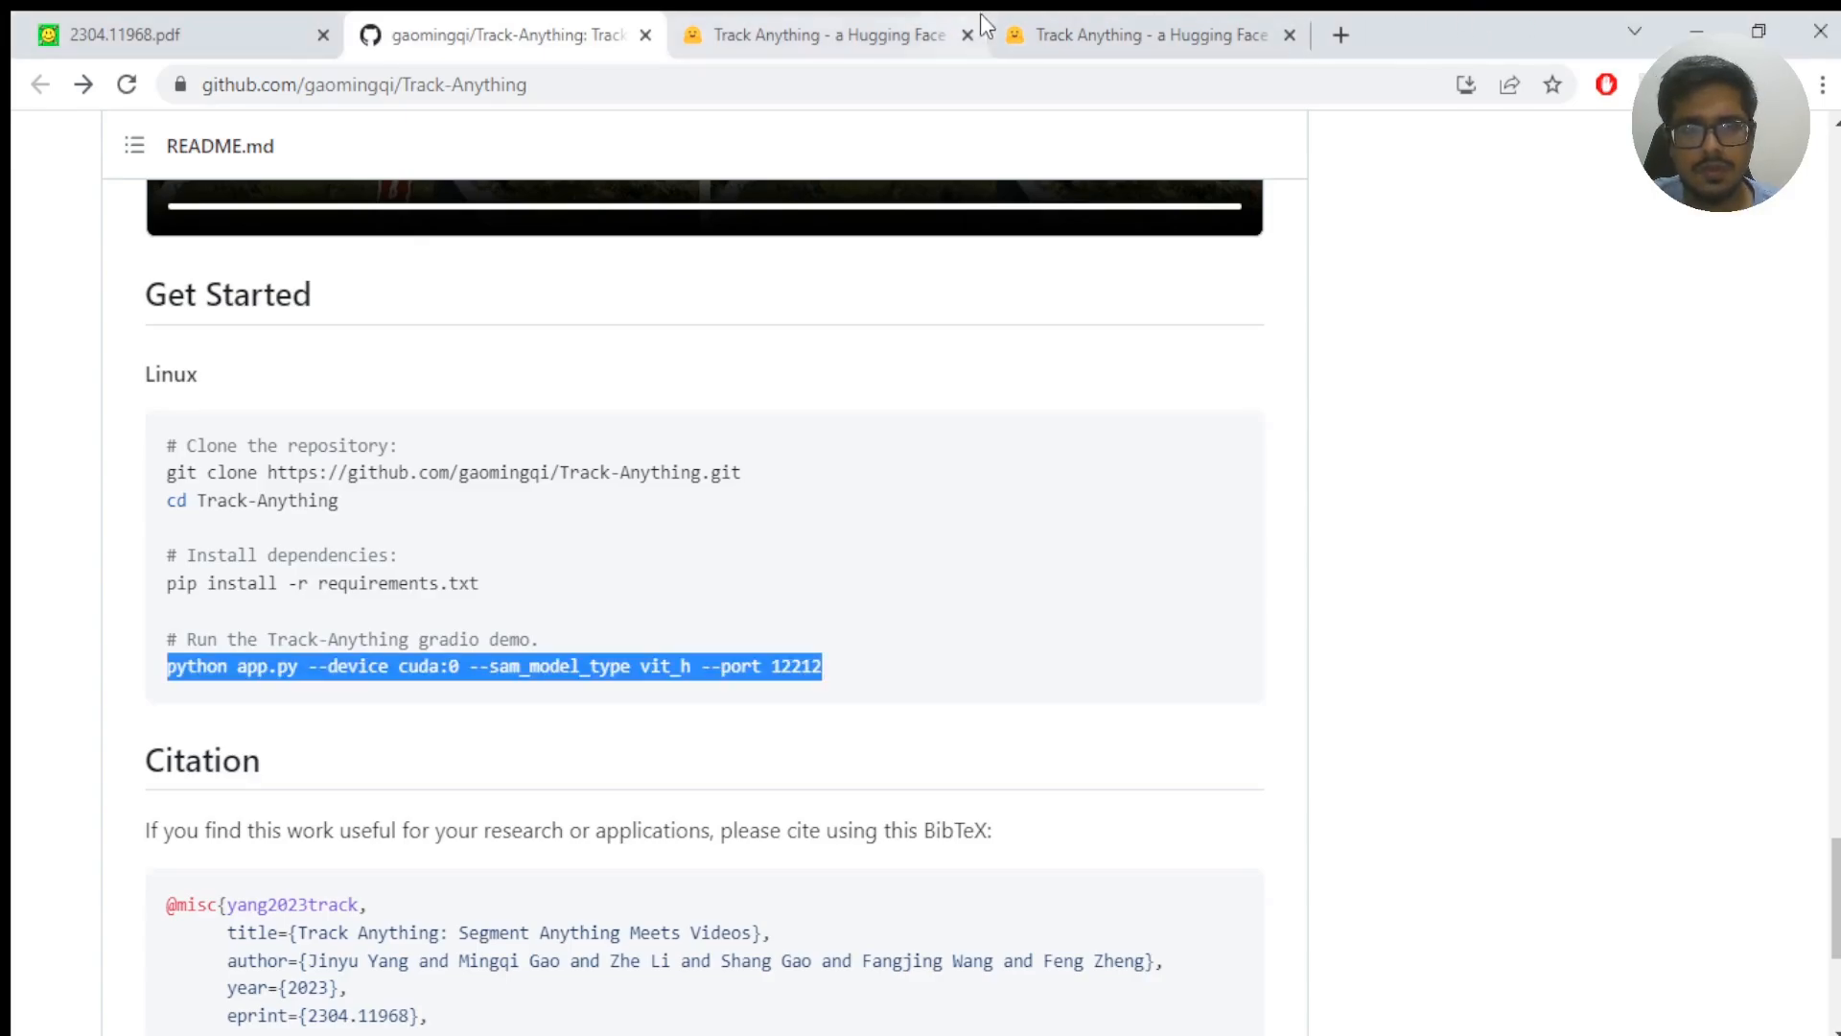
View the Track-Anything Space's runtime error, close the duplicate Space tab, and return to the GitHub README.
left_click(828, 34)
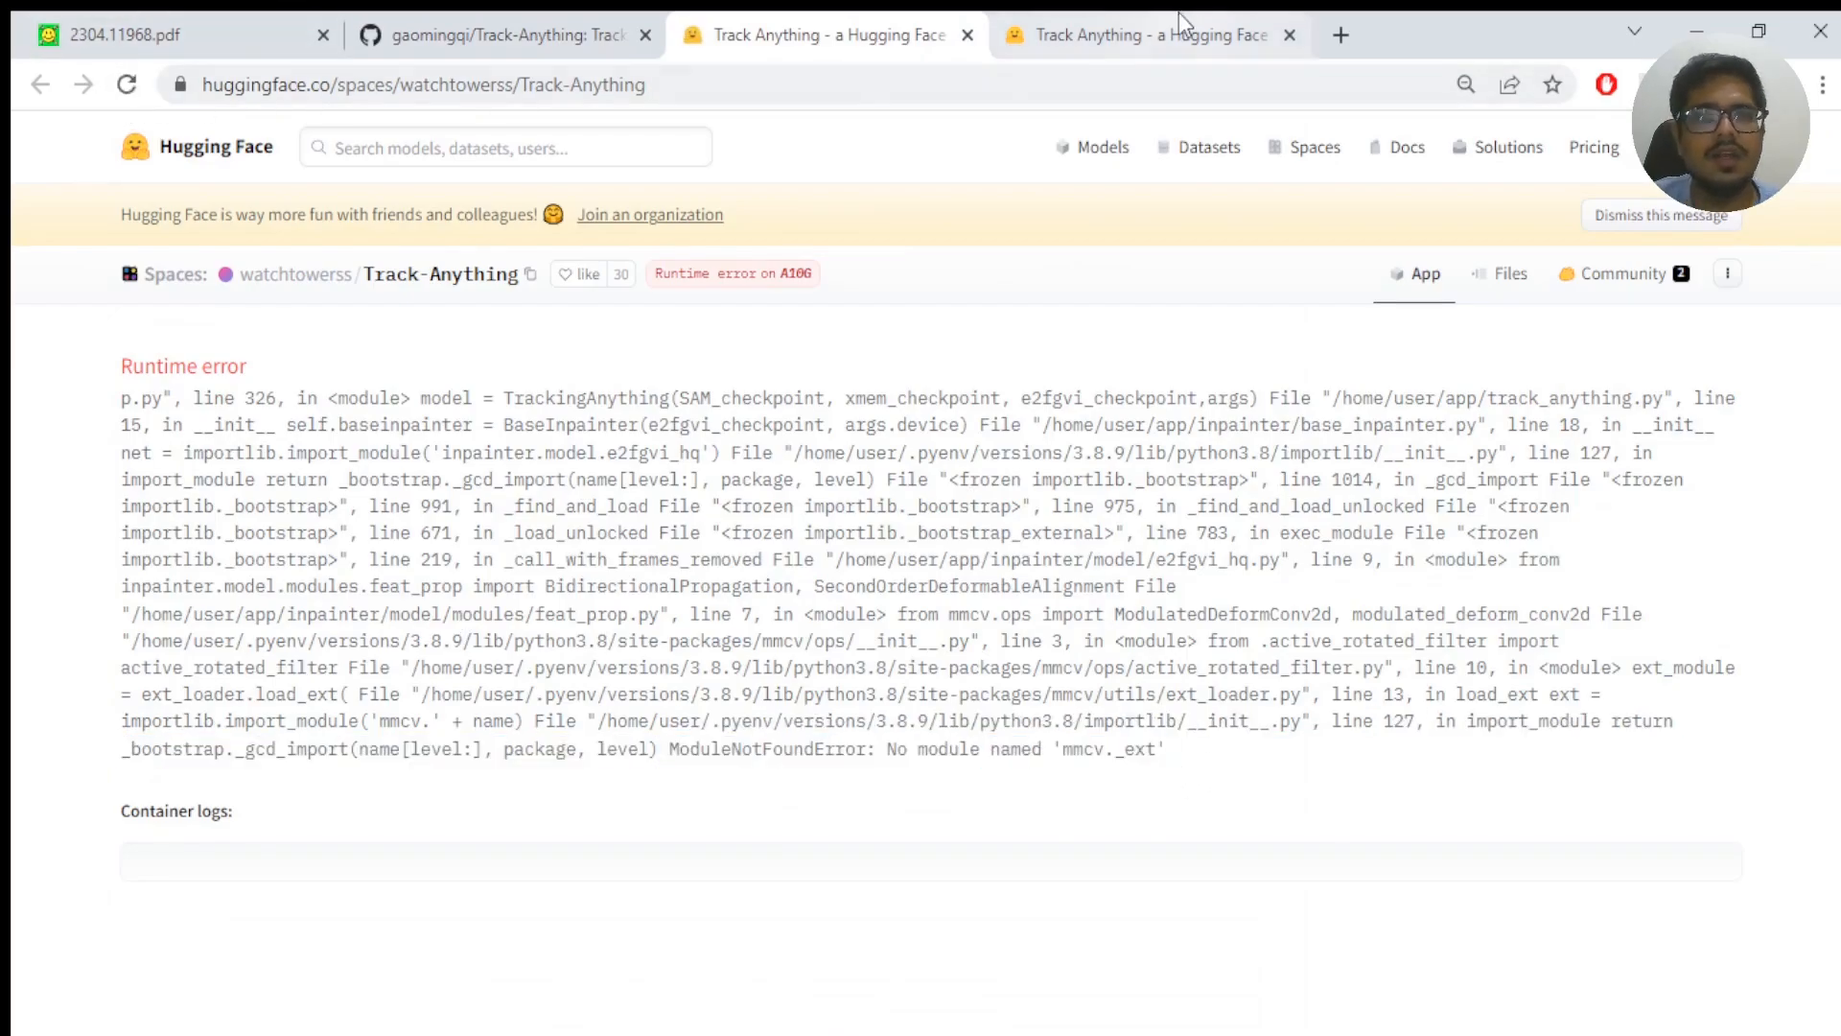
left_click(1288, 34)
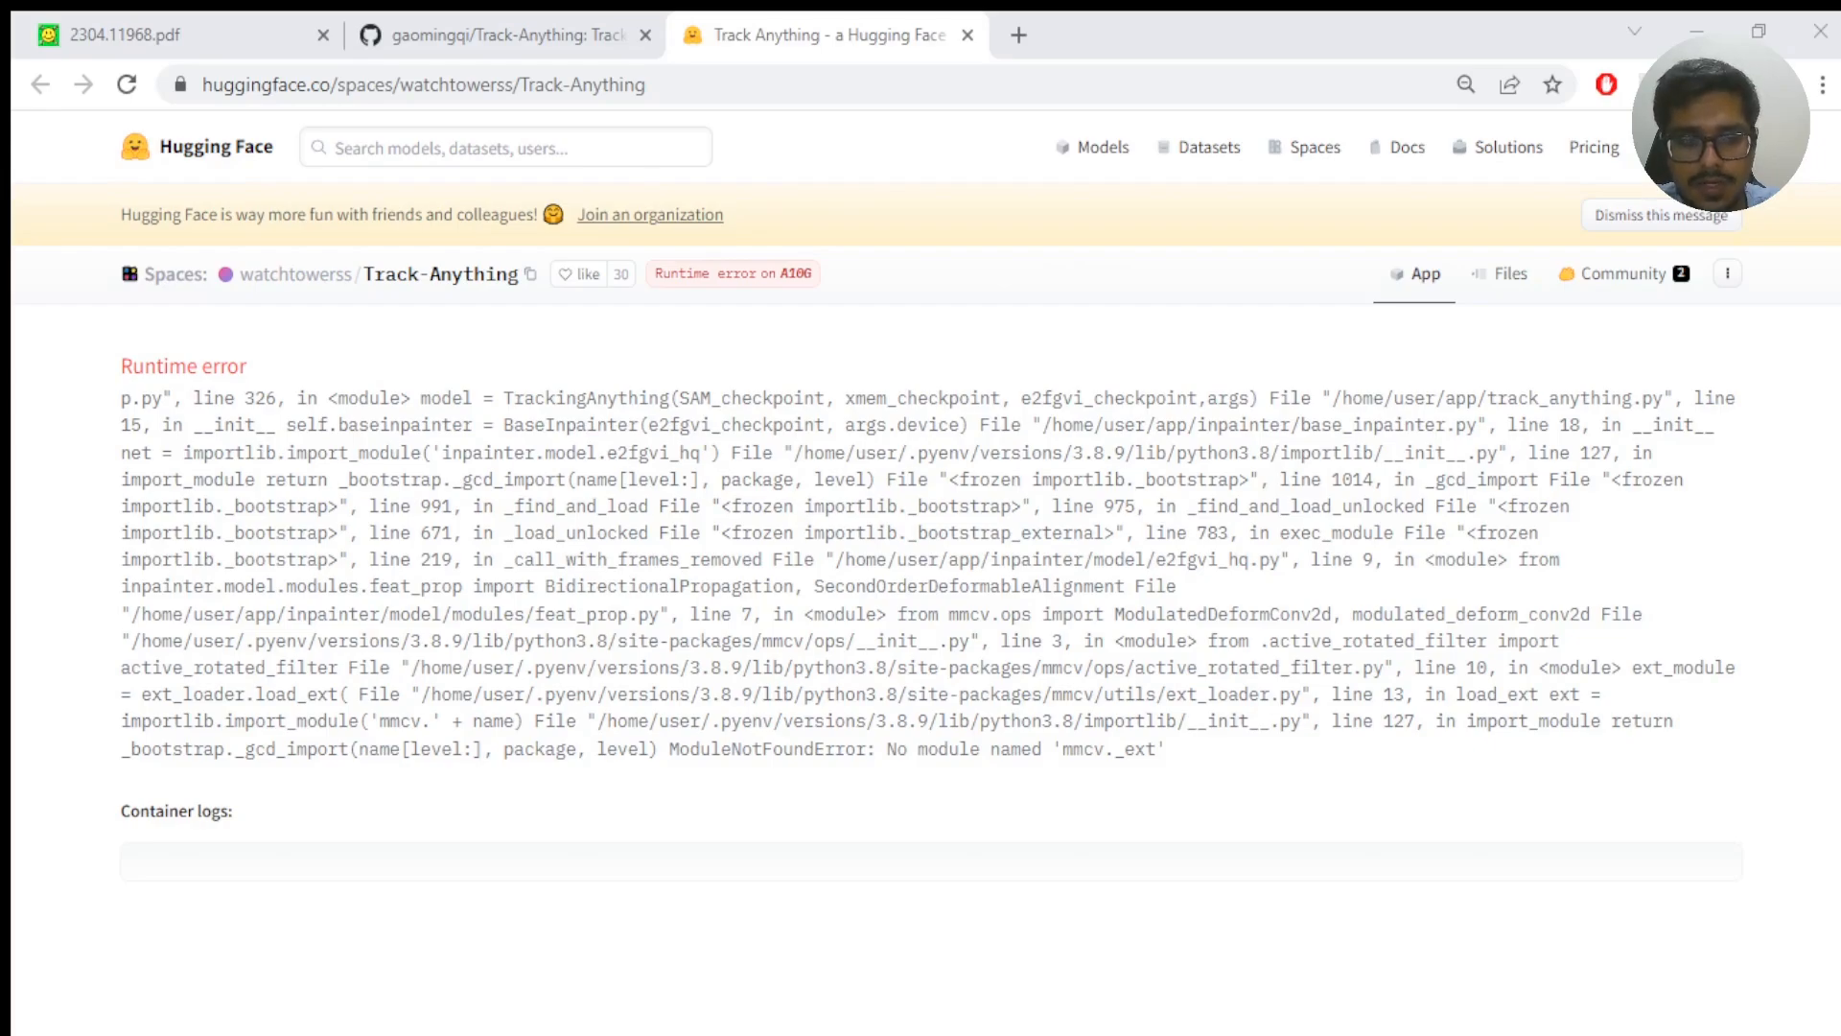
left_click(502, 35)
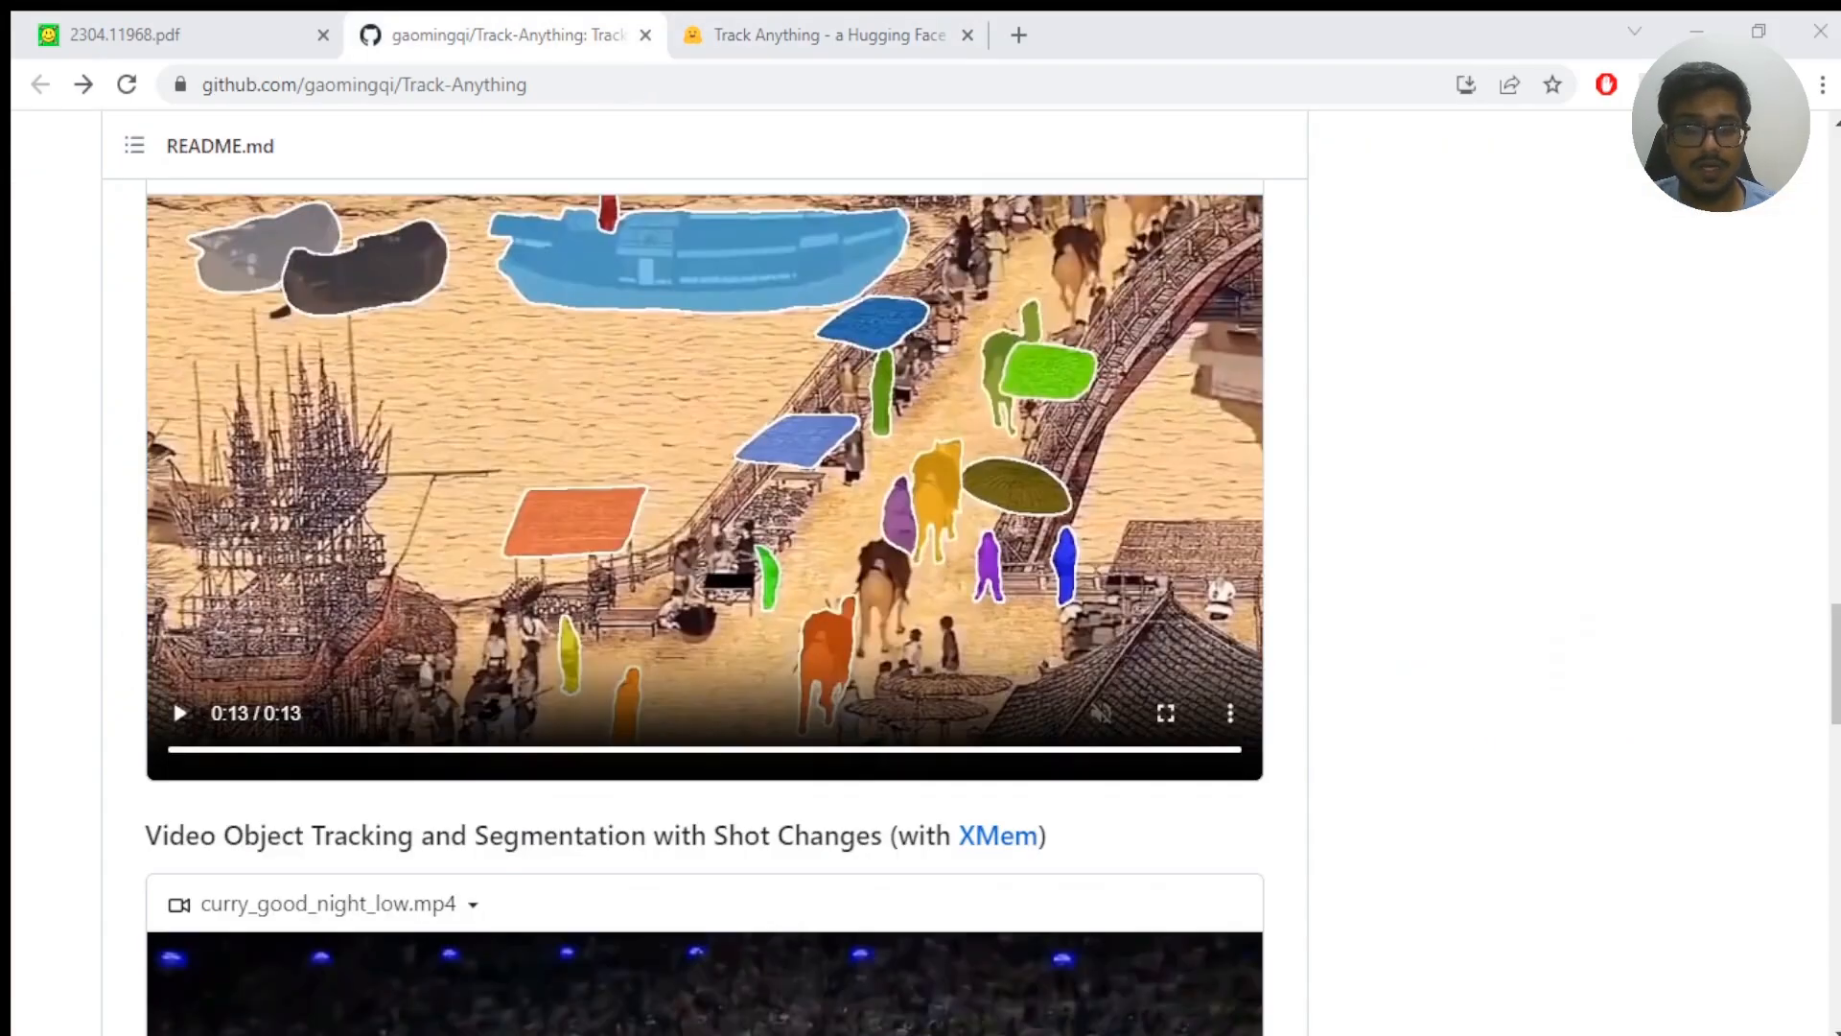